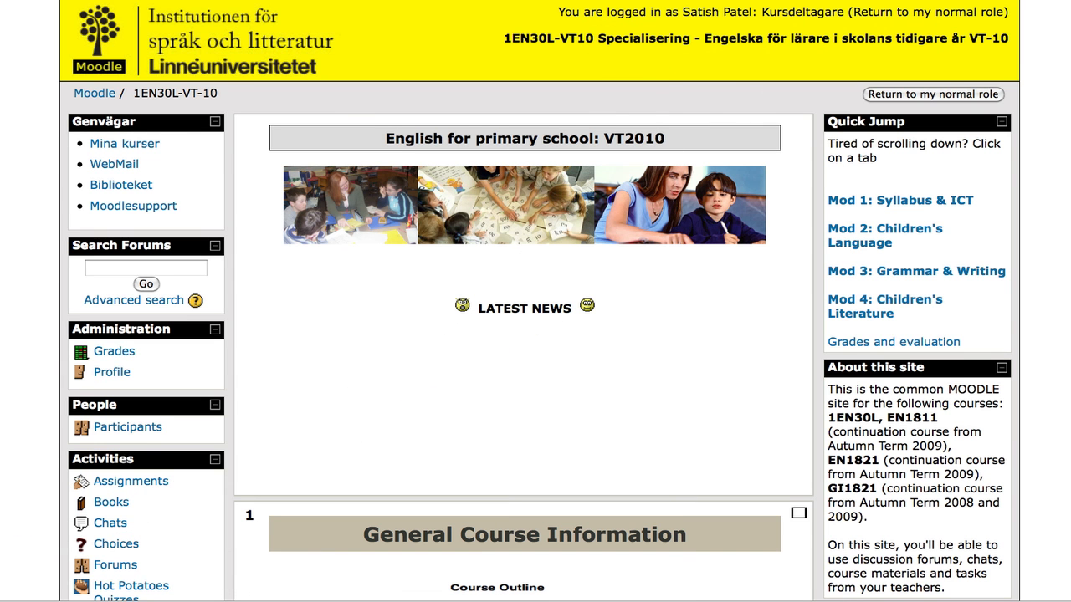
pyautogui.moveTo(338, 314)
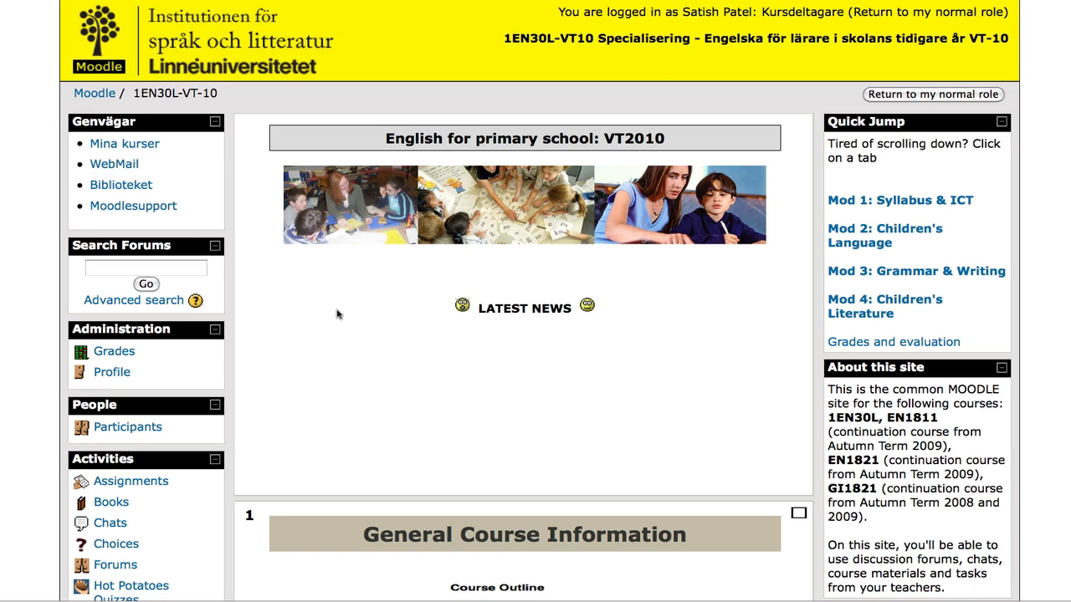
pyautogui.moveTo(477, 327)
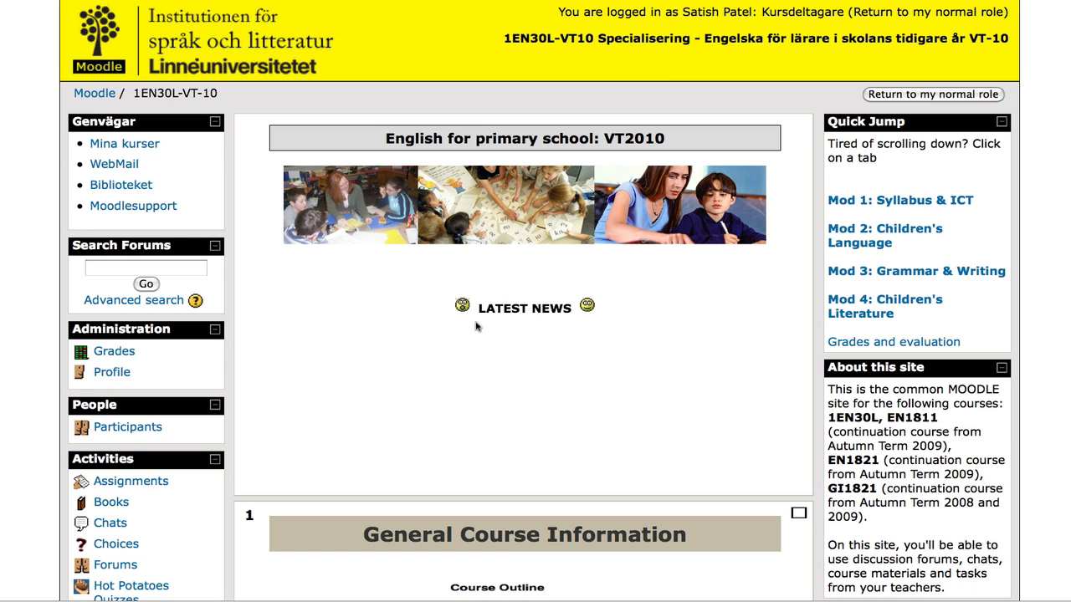
pyautogui.moveTo(609, 288)
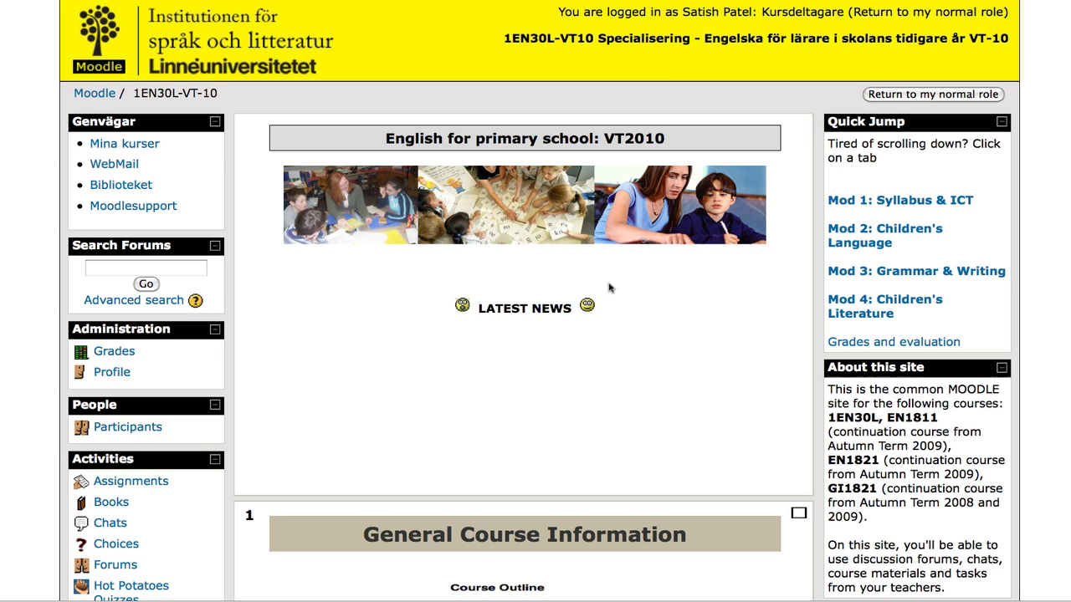
pyautogui.moveTo(396, 271)
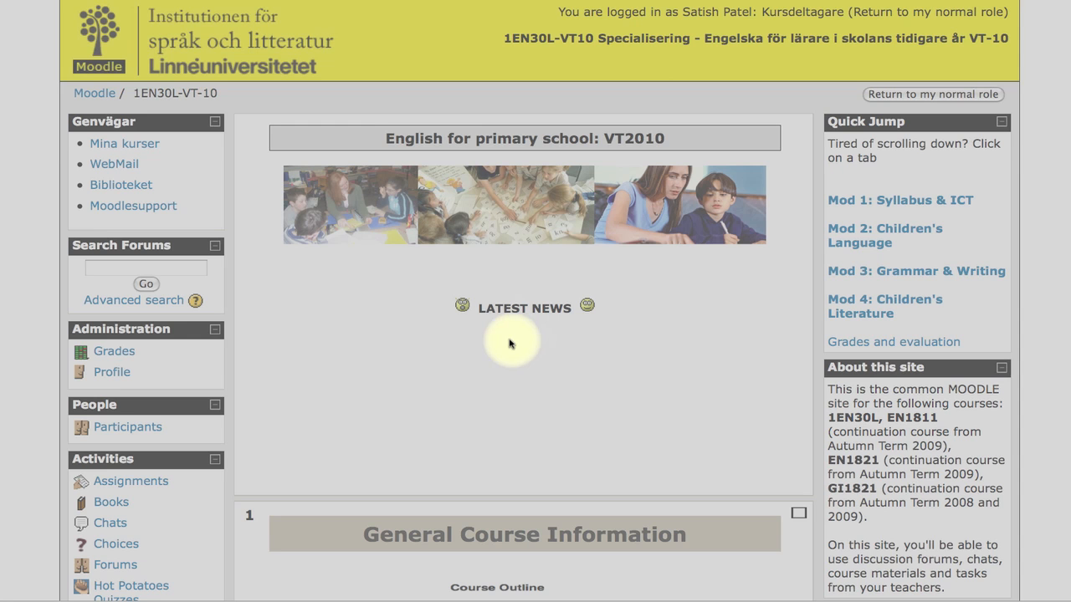
pyautogui.moveTo(629, 379)
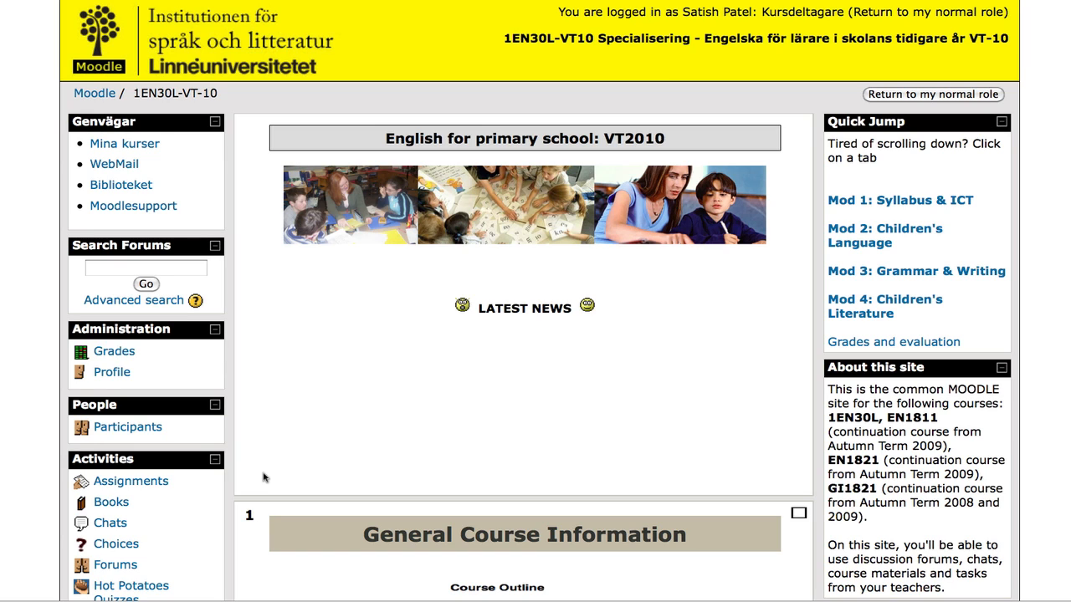
pyautogui.moveTo(281, 365)
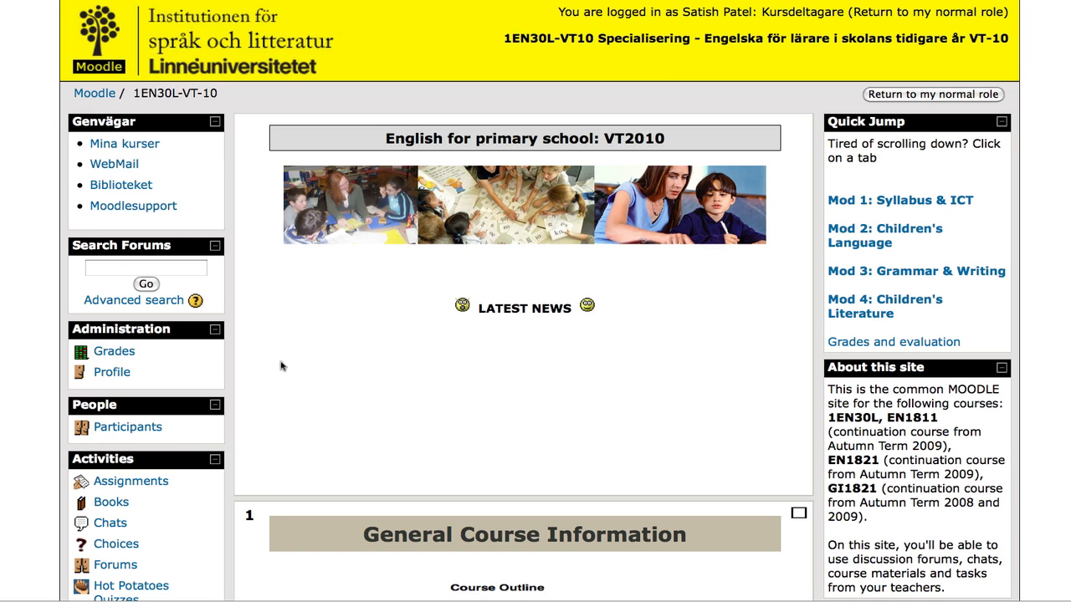
pyautogui.moveTo(746, 10)
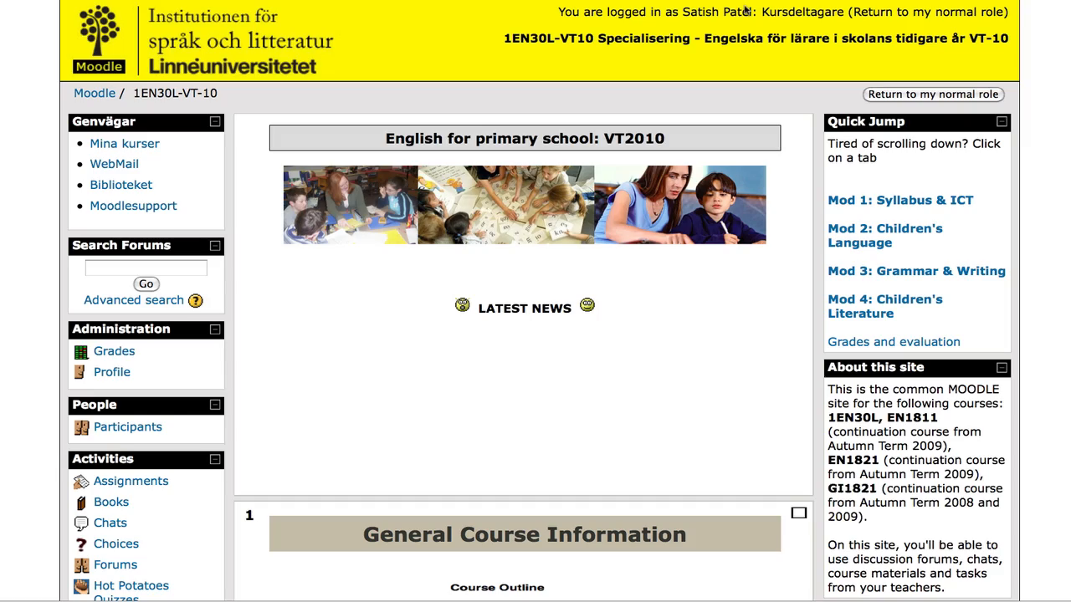
# Scroll down the English B distance course Term 3 page past the Language History news note
pyautogui.scroll(-3)
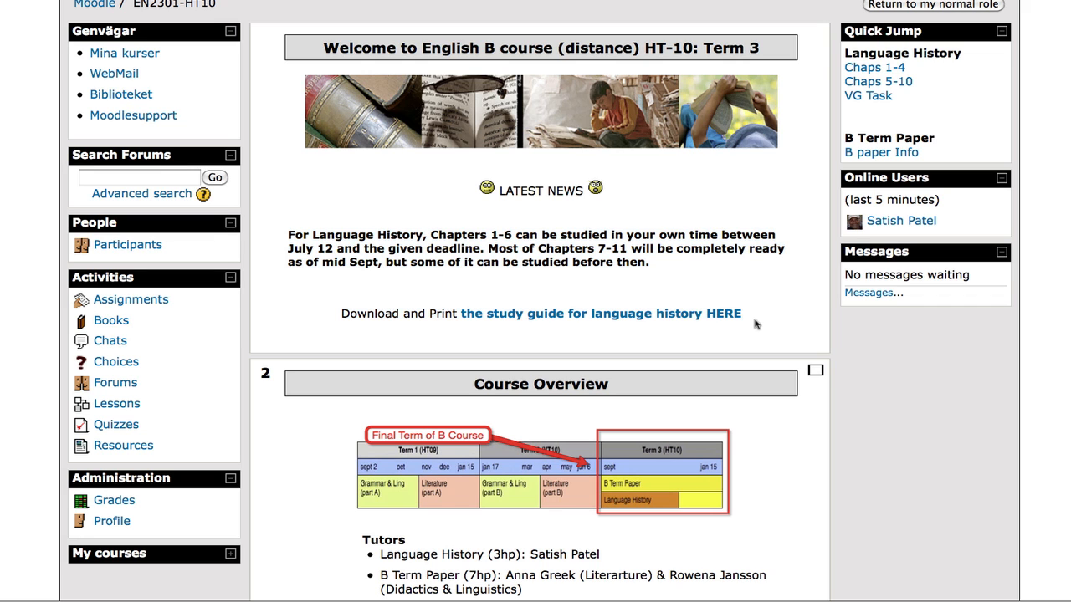
# Scroll through the course overview down to Module 3 Language History and its forum and chat links
pyautogui.scroll(-3)
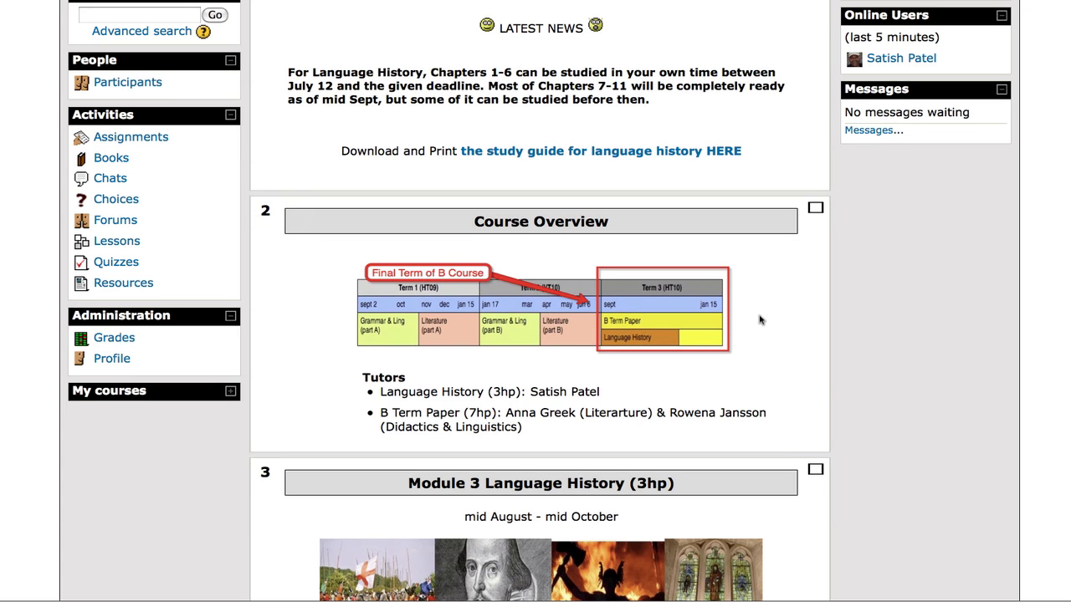
pyautogui.scroll(-3)
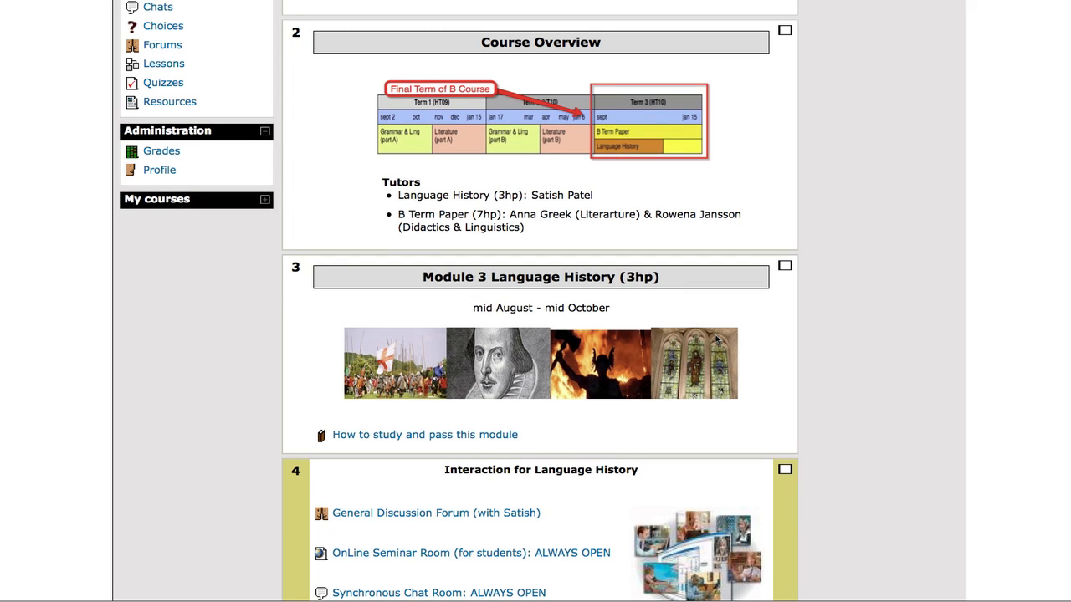
pyautogui.moveTo(750, 345)
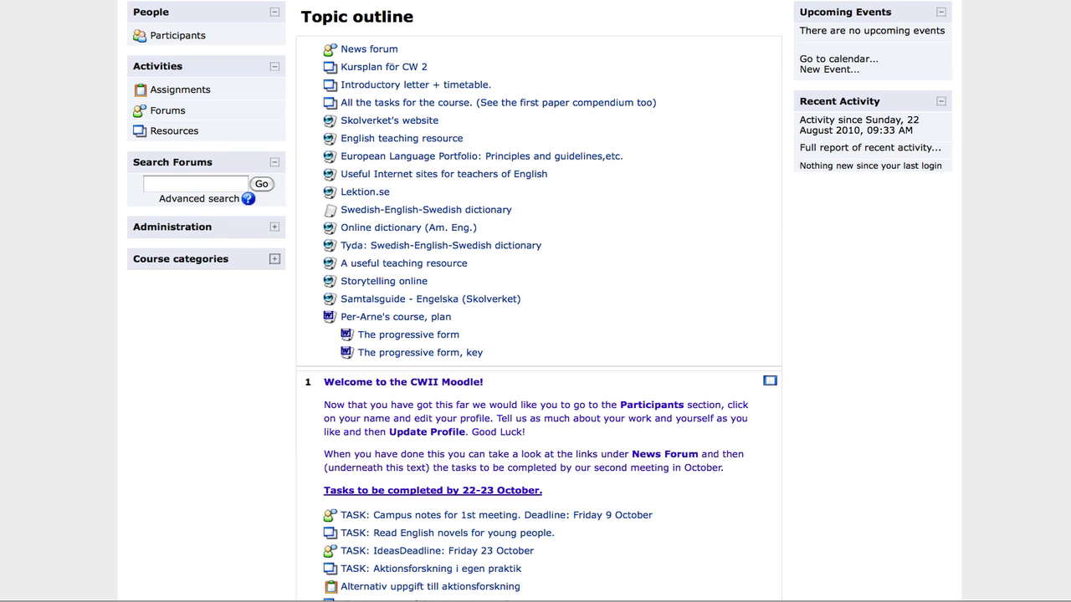
# Scroll through the Grammar module and down to the Oct 10–Oct 29 linguistics tasks section
pyautogui.scroll(-3)
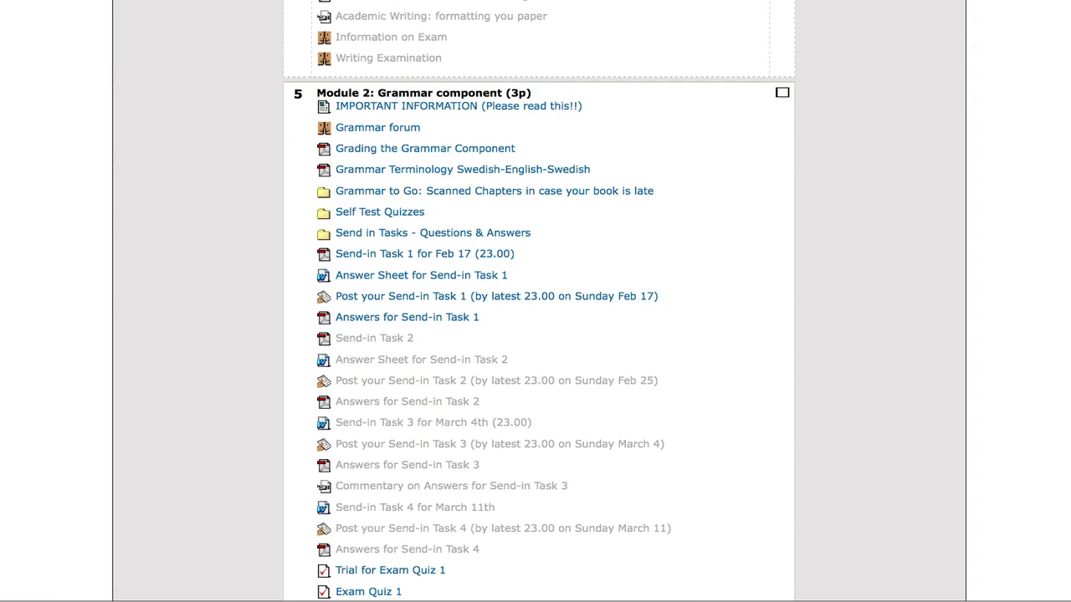
pyautogui.moveTo(758, 160)
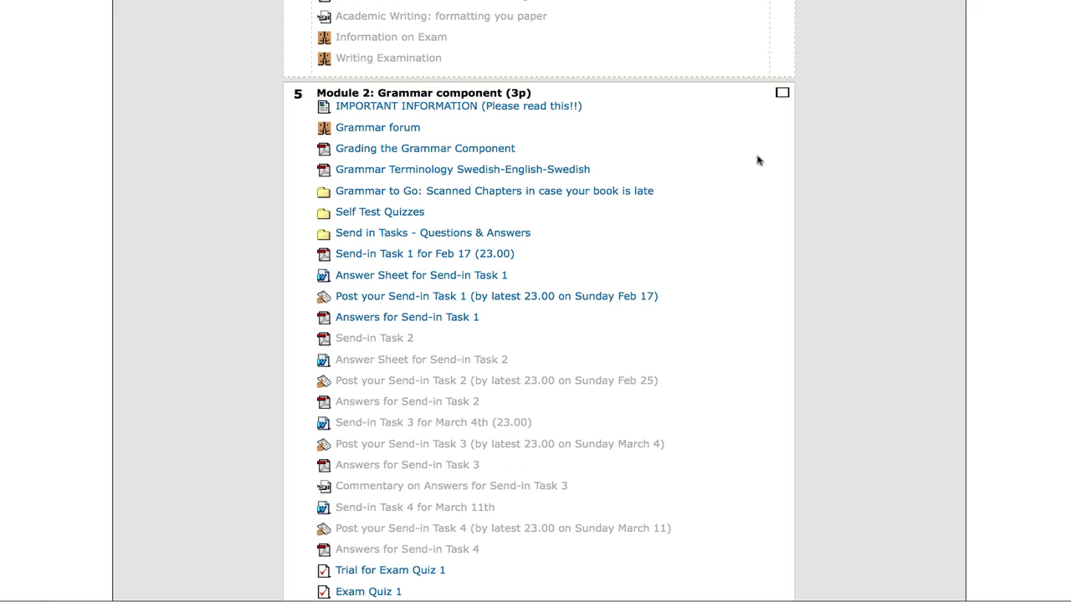
pyautogui.moveTo(639, 19)
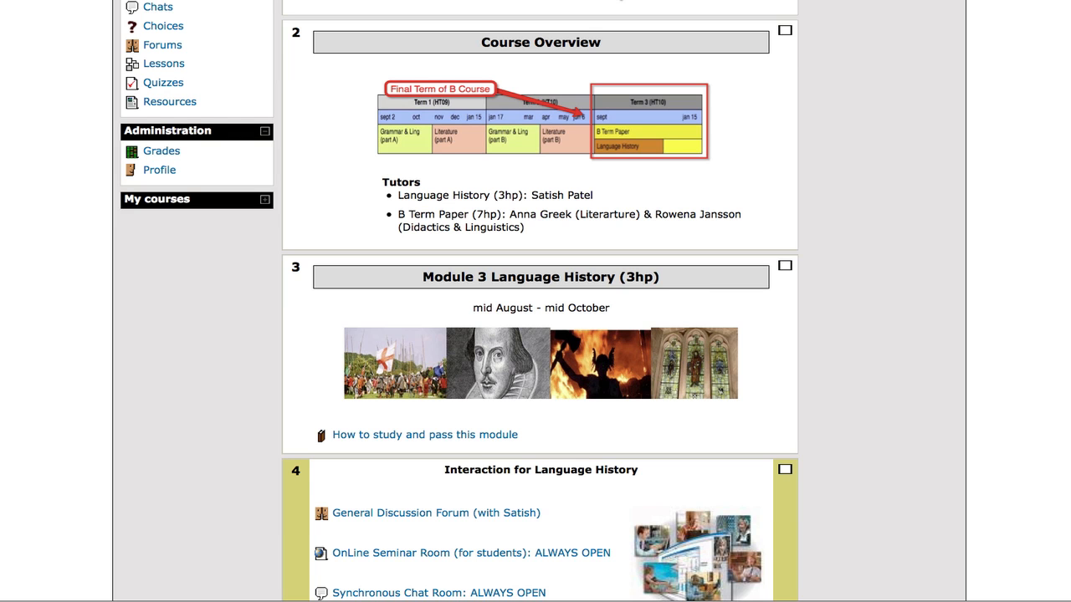
pyautogui.moveTo(834, 194)
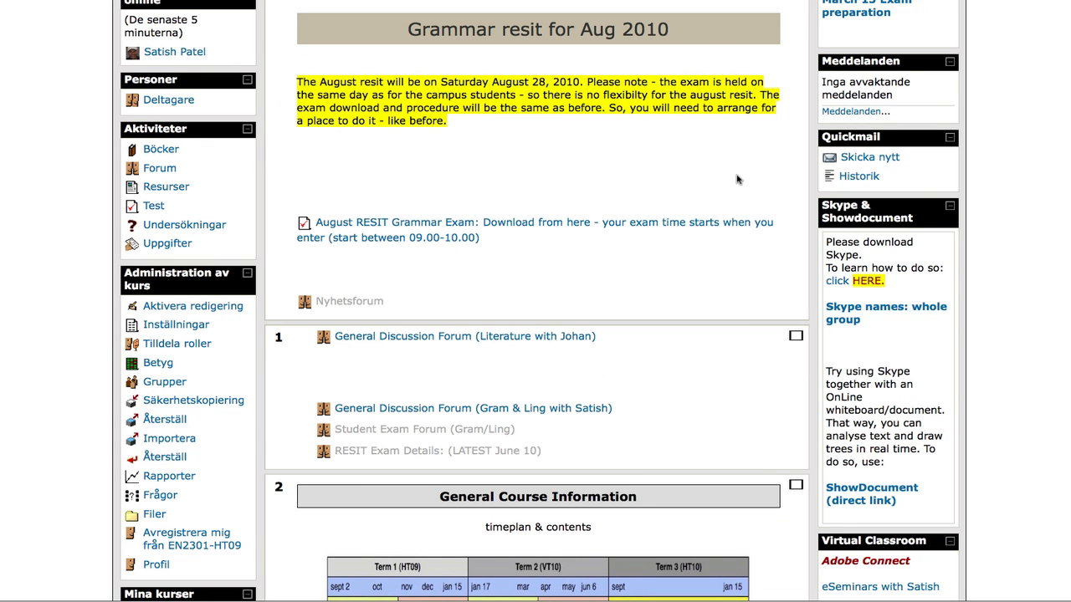
pyautogui.moveTo(739, 182)
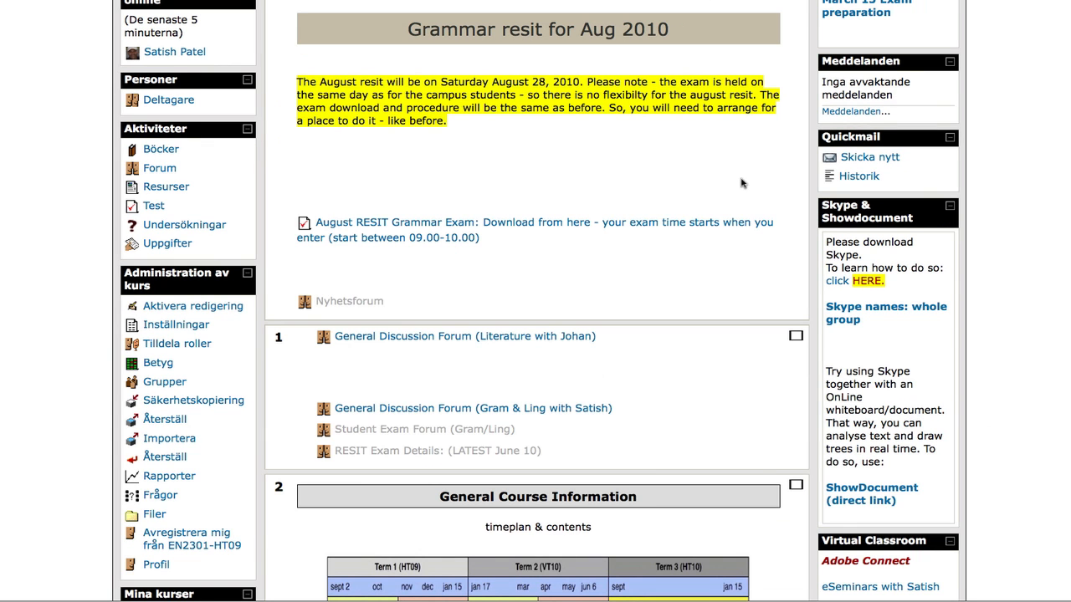
pyautogui.scroll(-3)
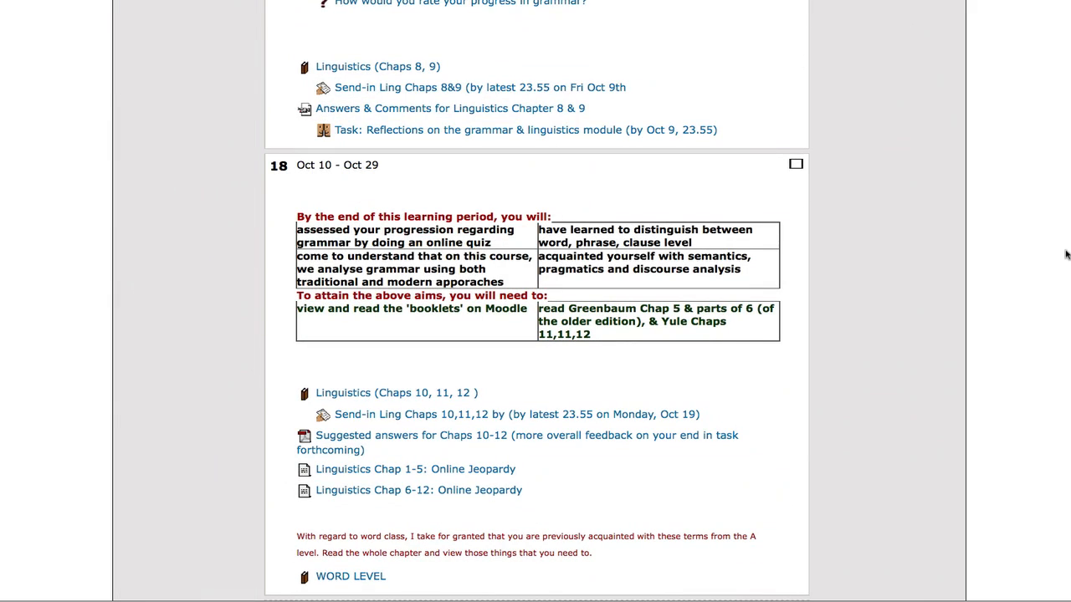
pyautogui.moveTo(433, 182)
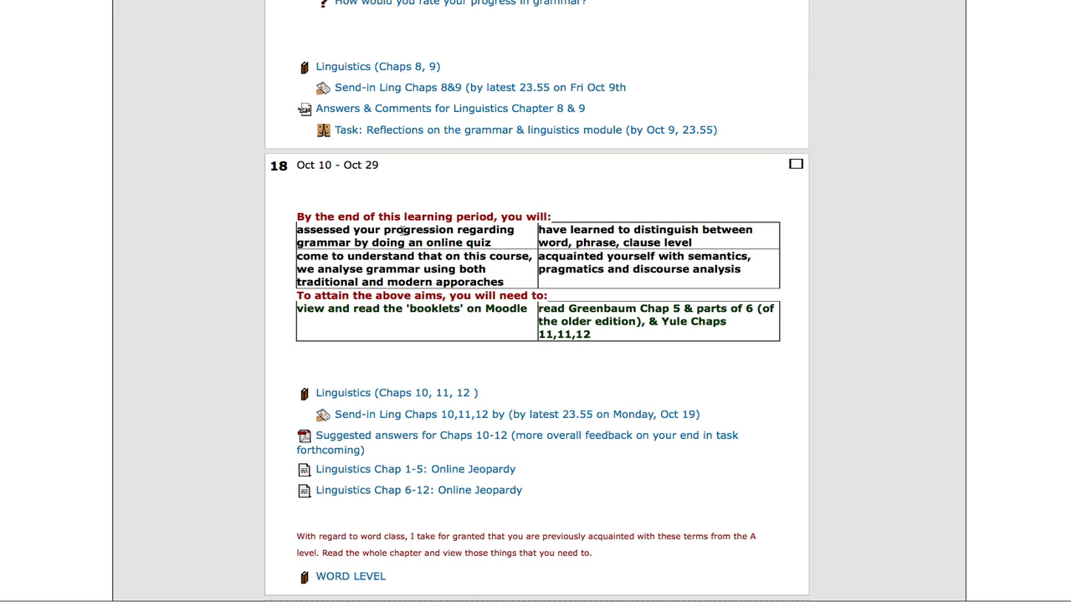
pyautogui.moveTo(352, 403)
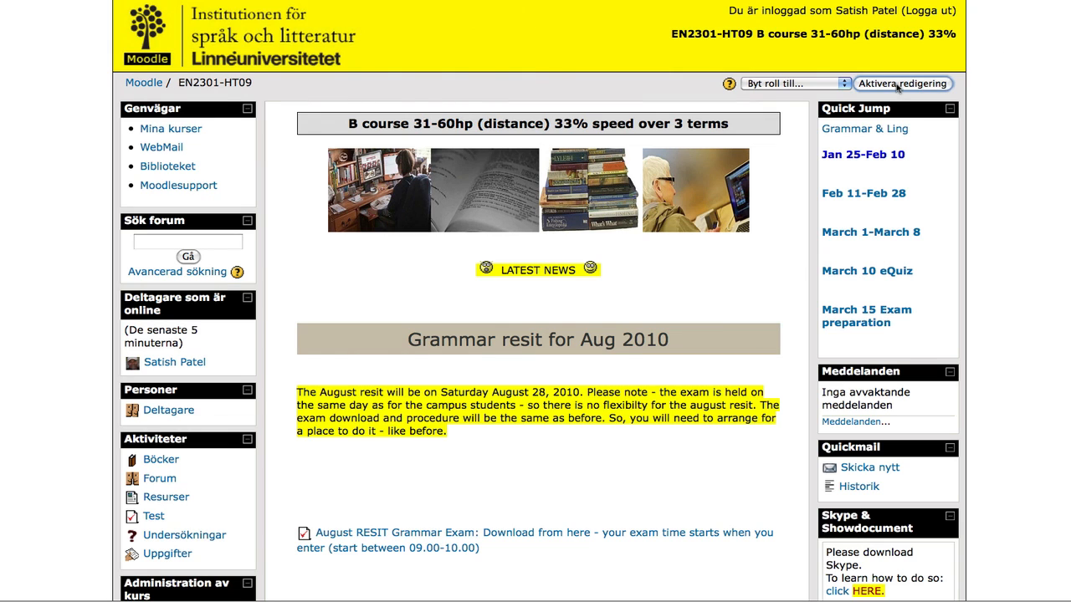
# Switch the EN2301-HT09 course page into editing mode and move down to topic 47
pyautogui.click(902, 84)
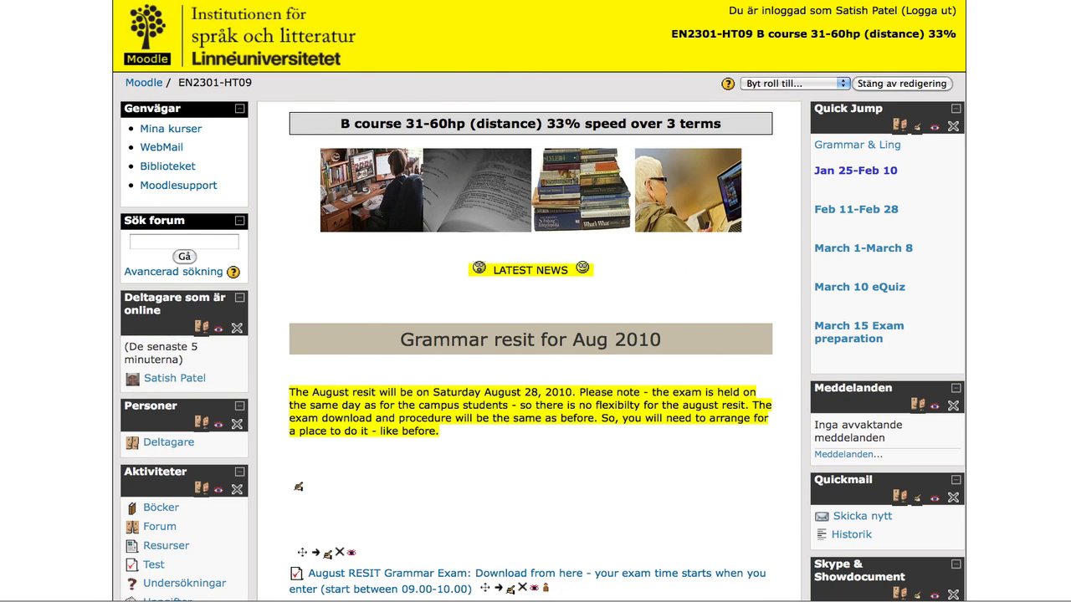
pyautogui.scroll(-3)
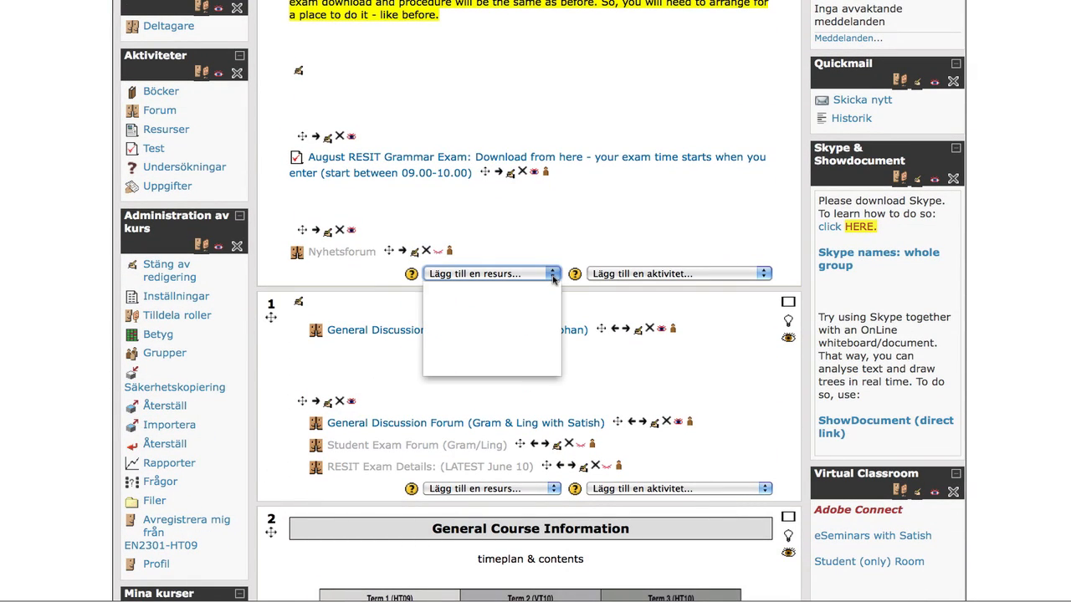
pyautogui.click(552, 275)
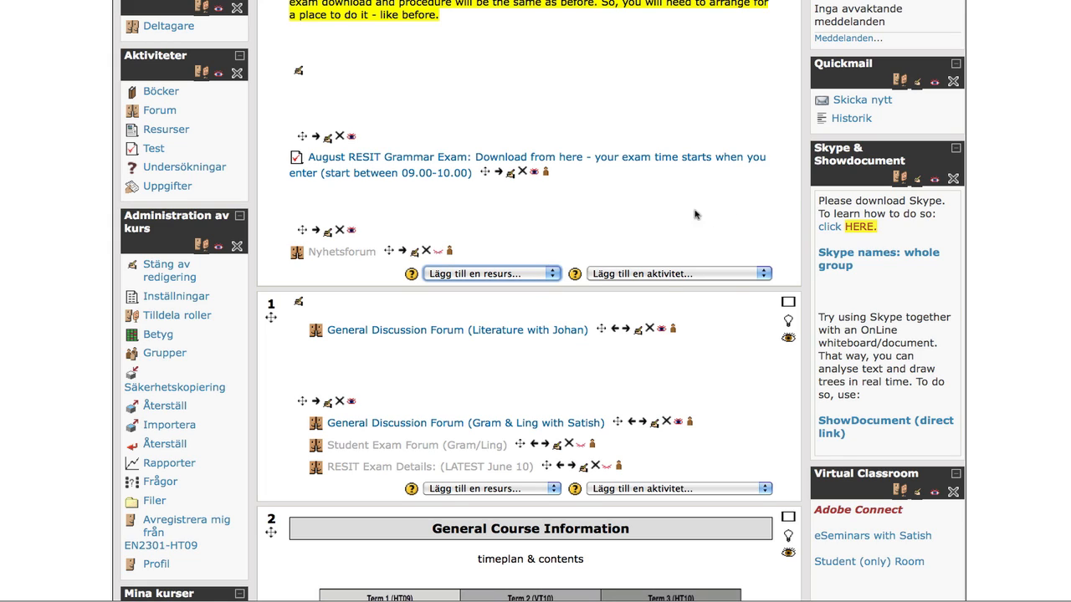
pyautogui.scroll(-3)
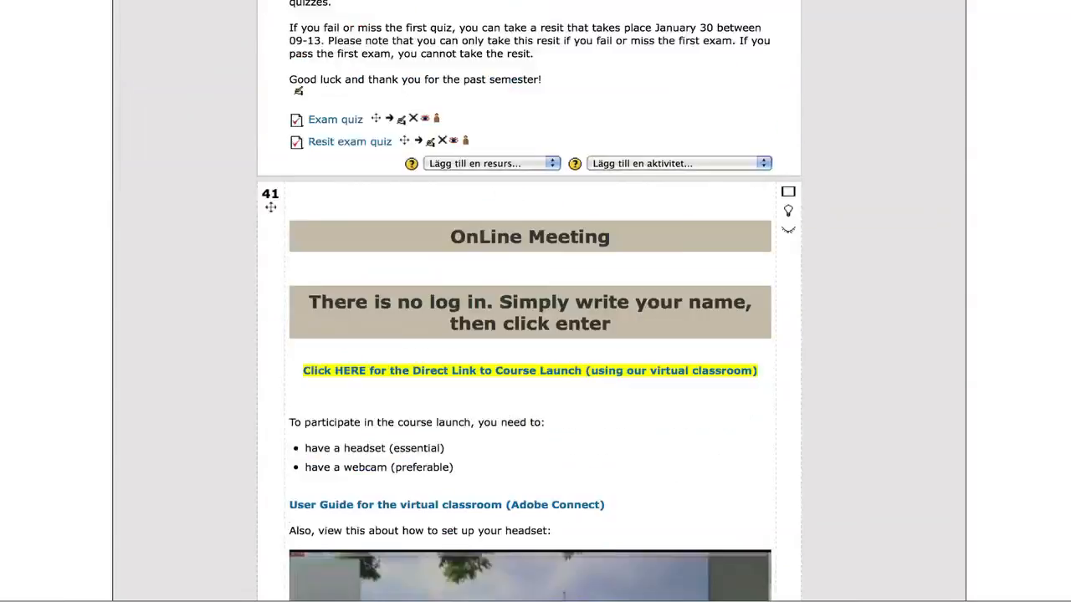
pyautogui.scroll(-3)
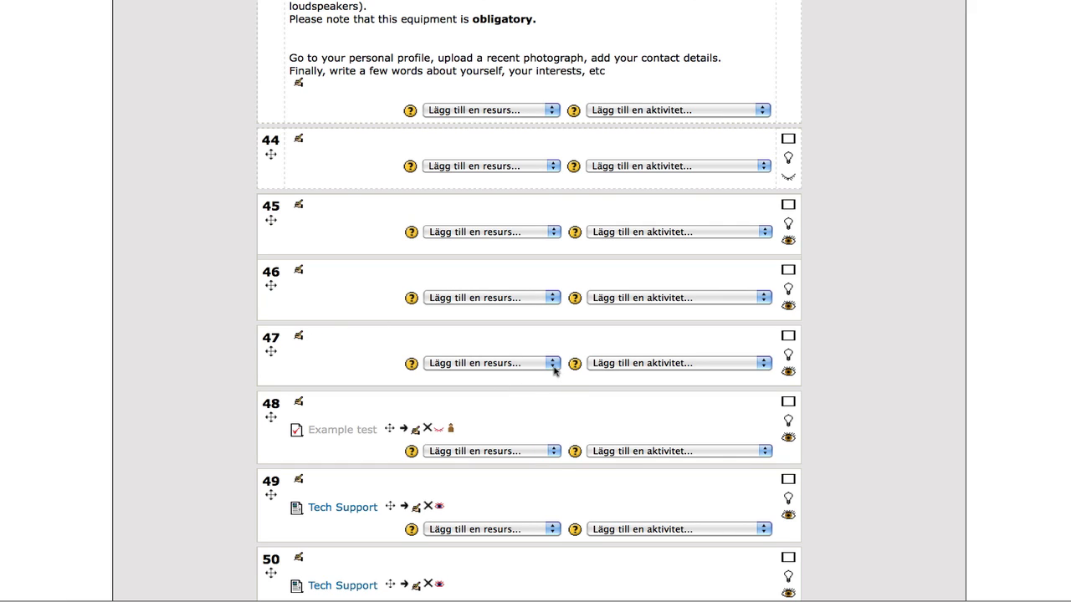
# Choose 'Infoga en etikett' from topic 47's add-resource list to start a new label
pyautogui.click(492, 362)
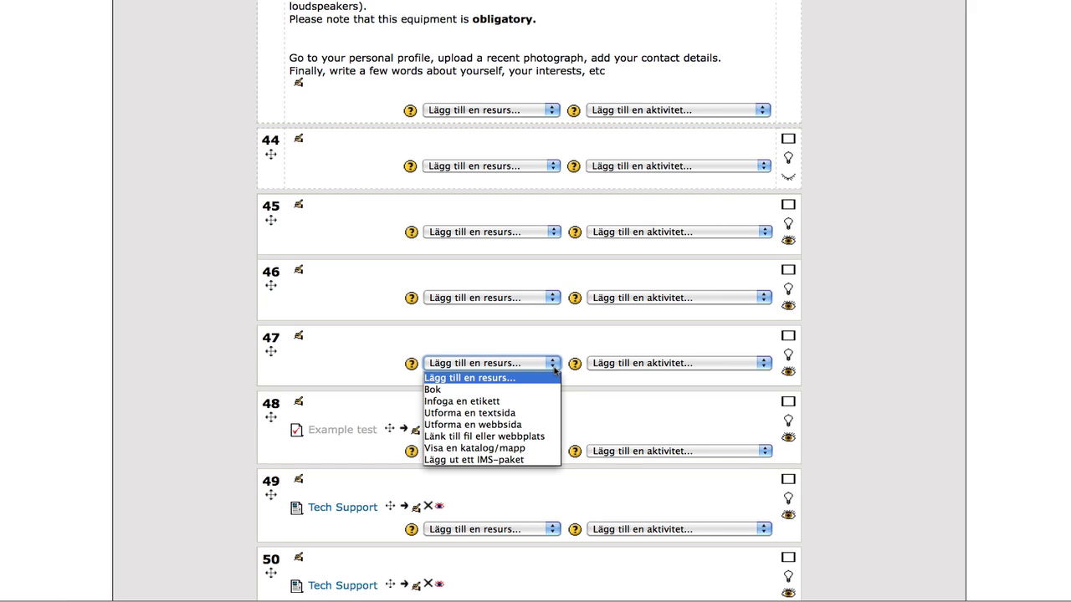
pyautogui.moveTo(462, 402)
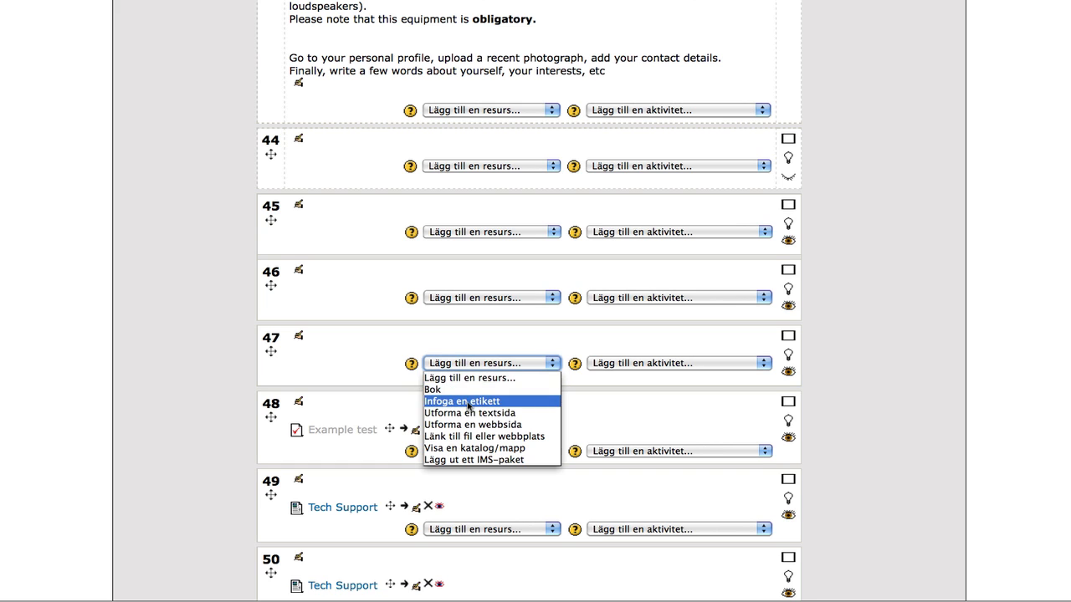
pyautogui.click(461, 402)
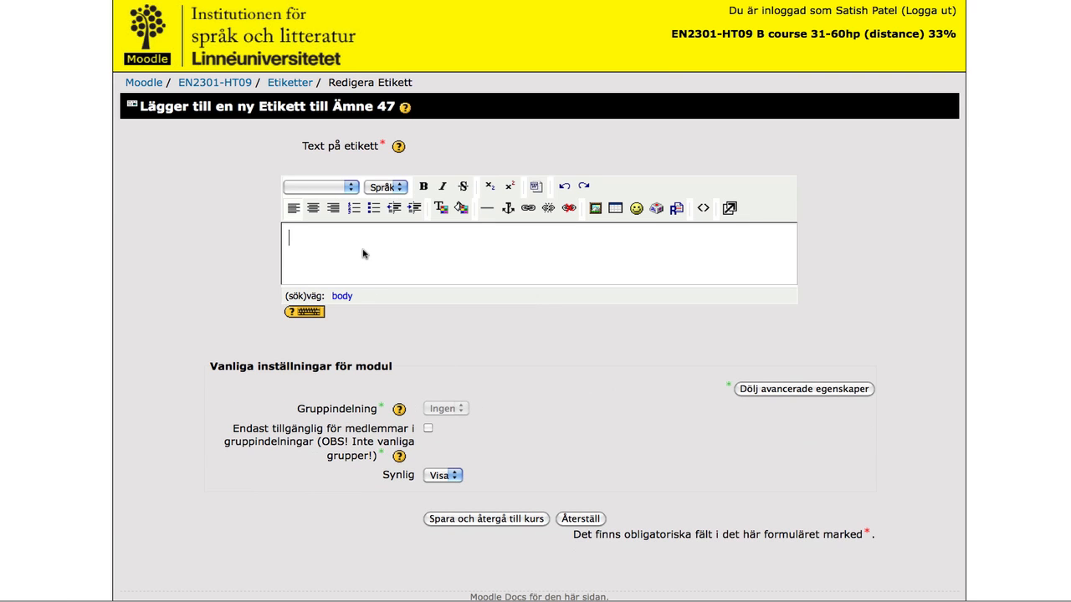
# Enter the label text 'a name and a date' and save it back to the course page
pyautogui.write('a nam')
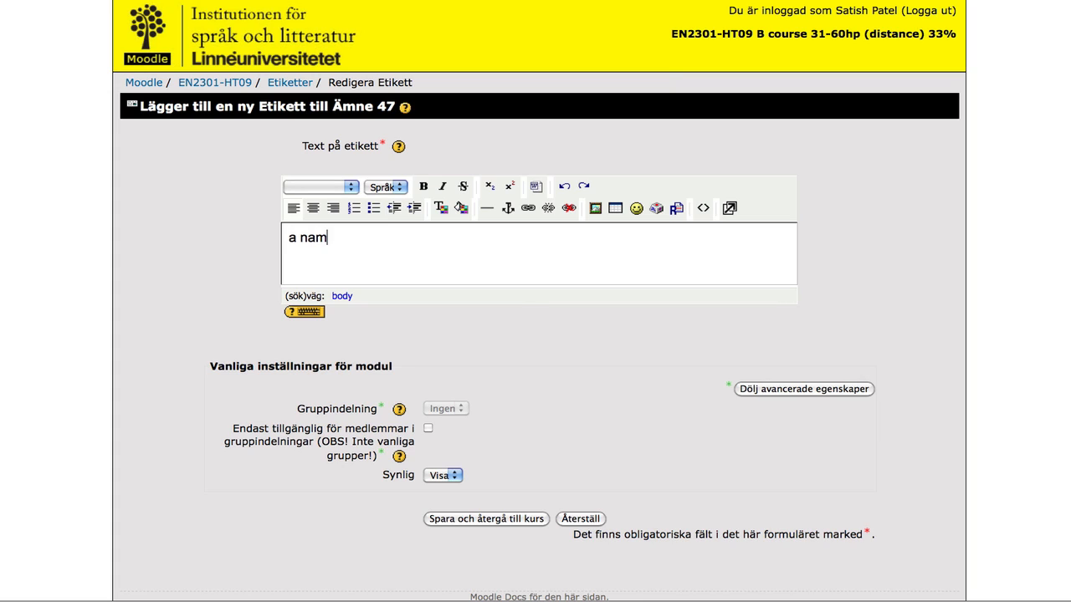
pyautogui.write('e and a d')
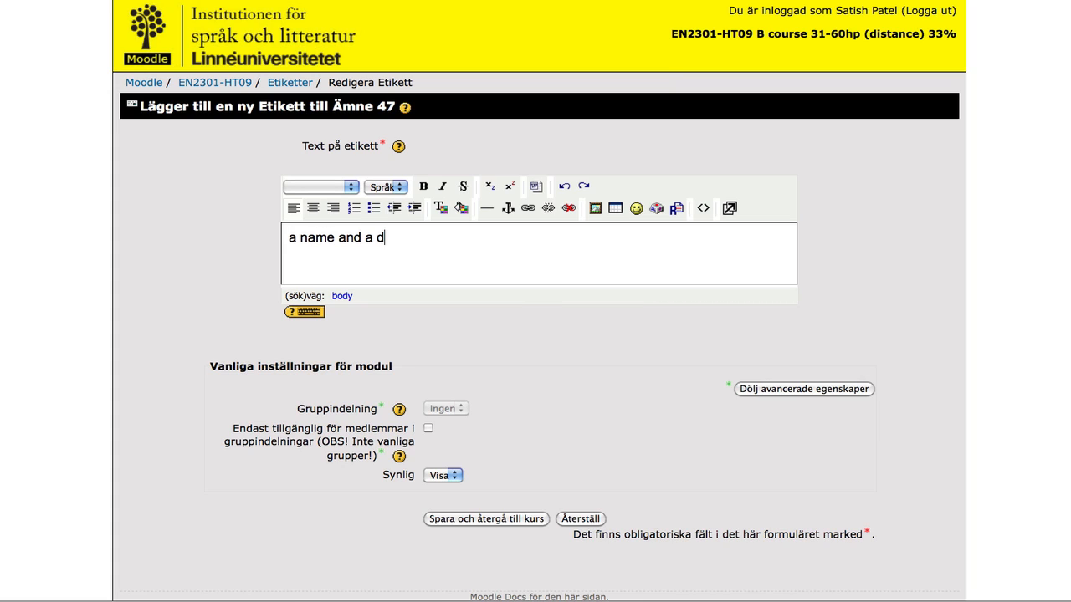
pyautogui.write('ate')
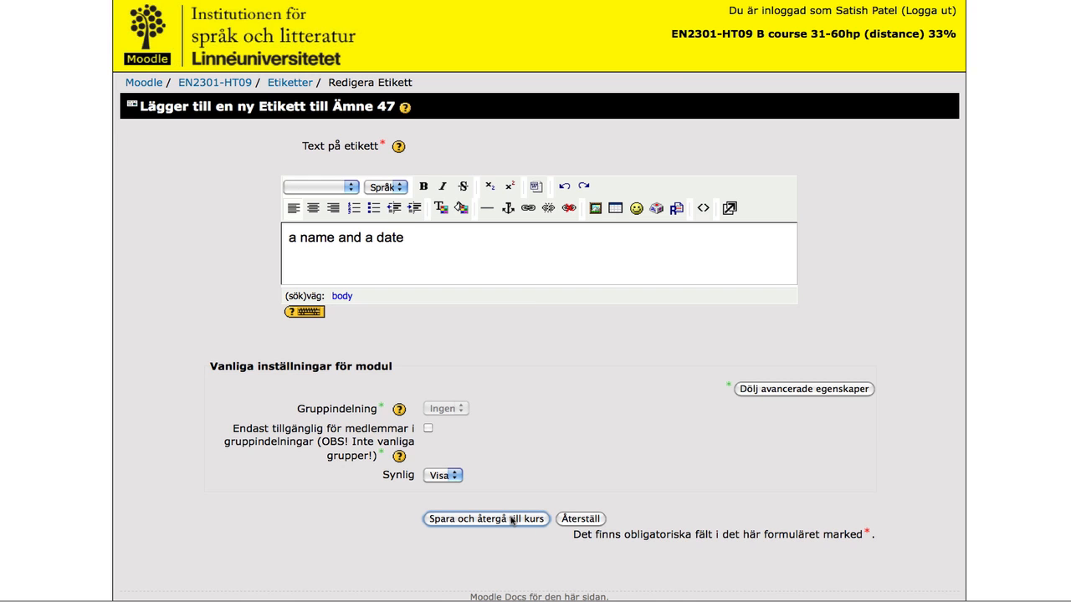
pyautogui.click(485, 519)
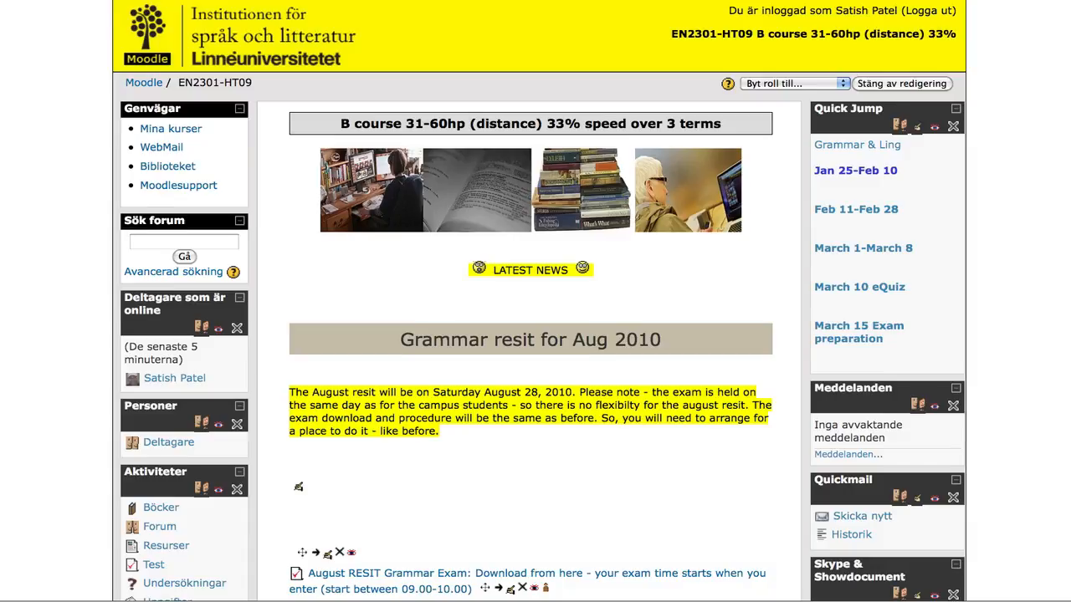
pyautogui.scroll(-3)
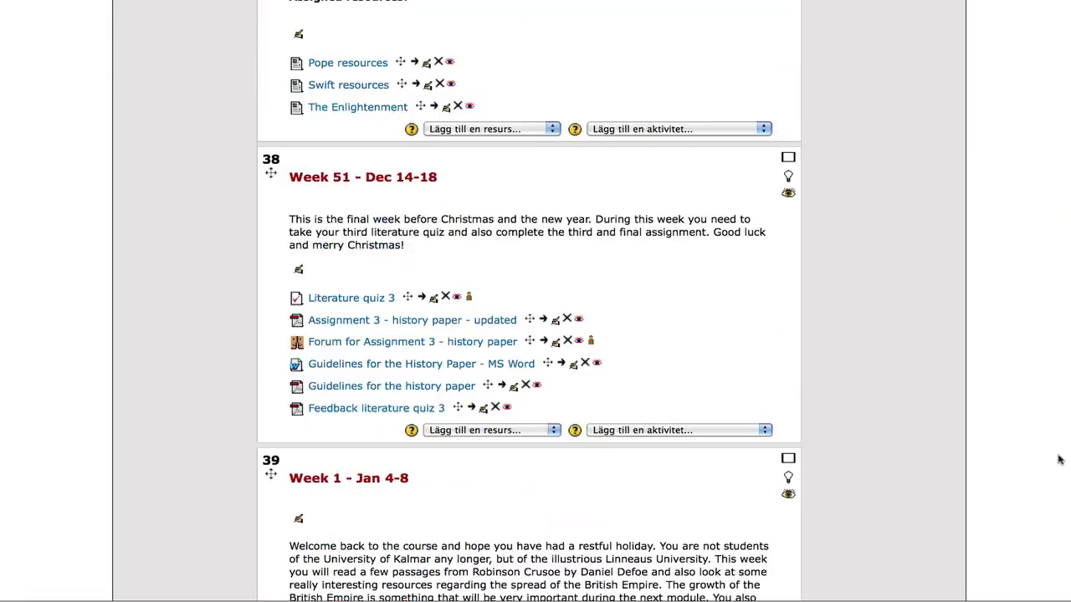
pyautogui.scroll(-3)
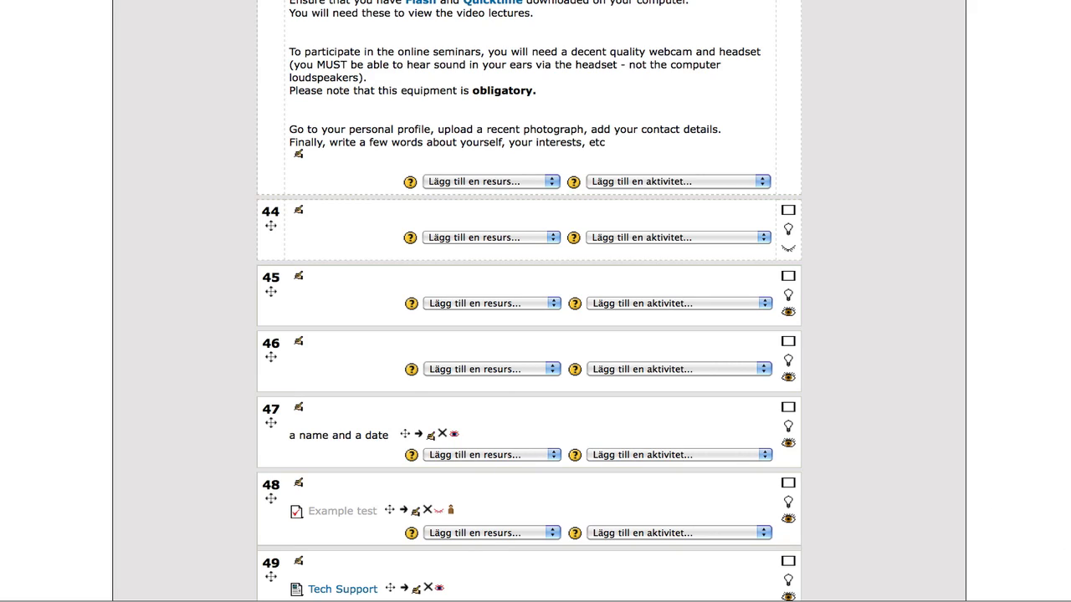
pyautogui.scroll(-3)
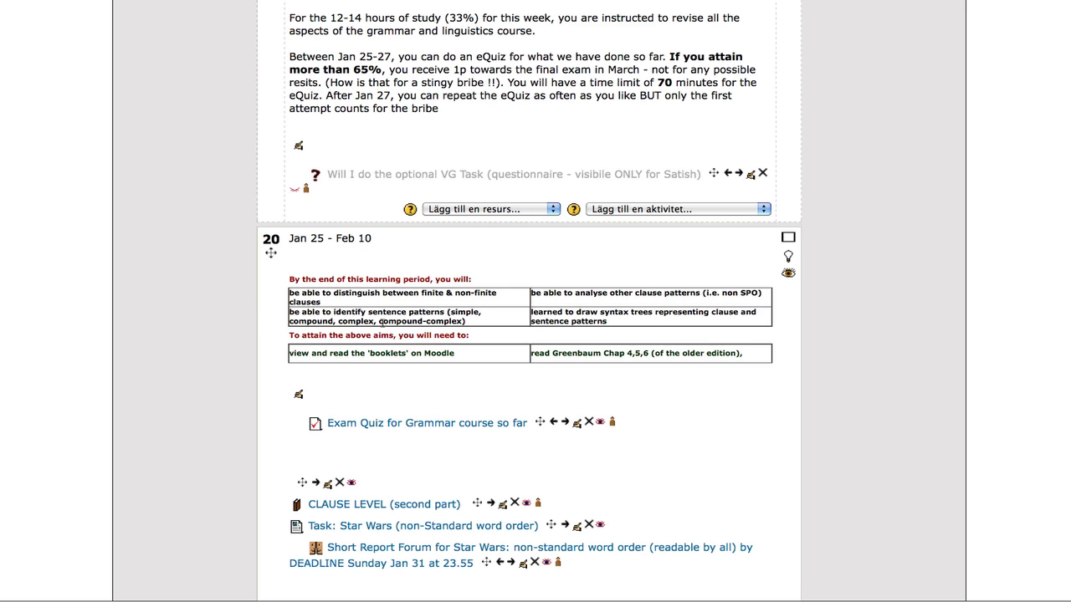
pyautogui.moveTo(461, 352)
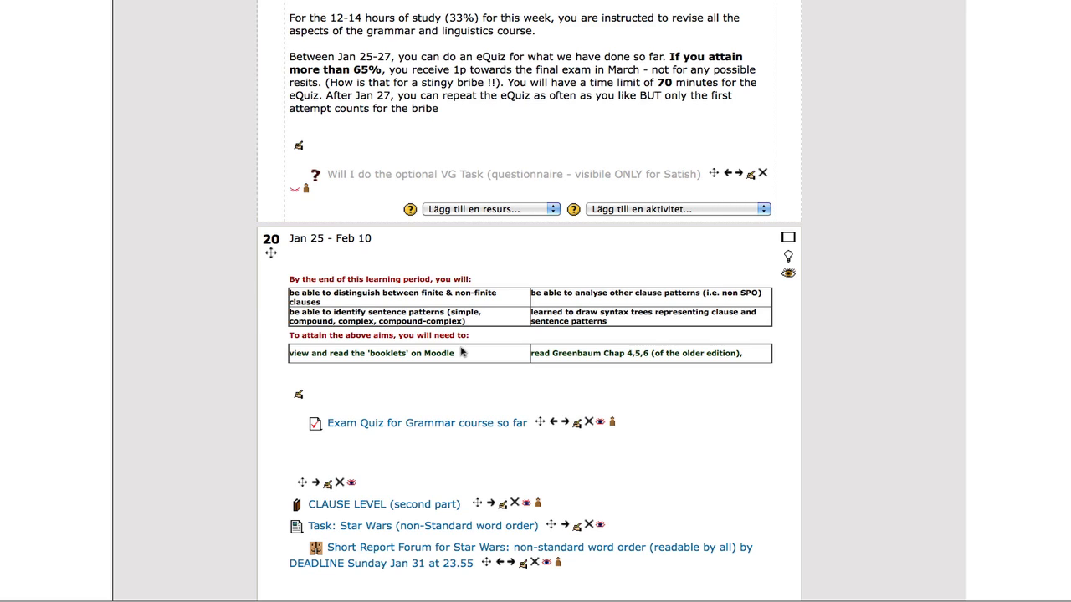
pyautogui.moveTo(569, 392)
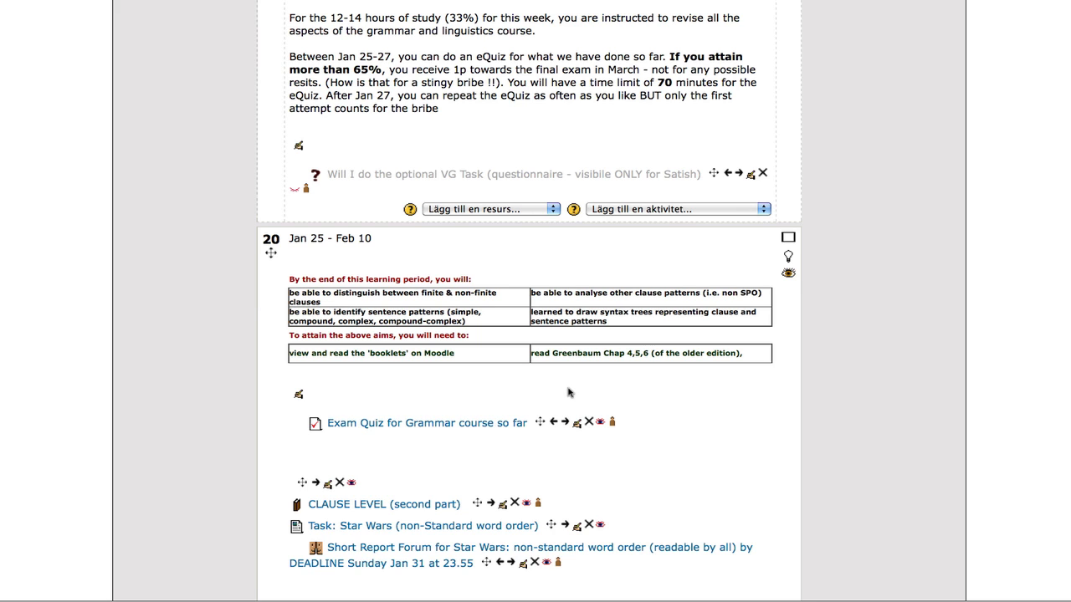
pyautogui.scroll(-3)
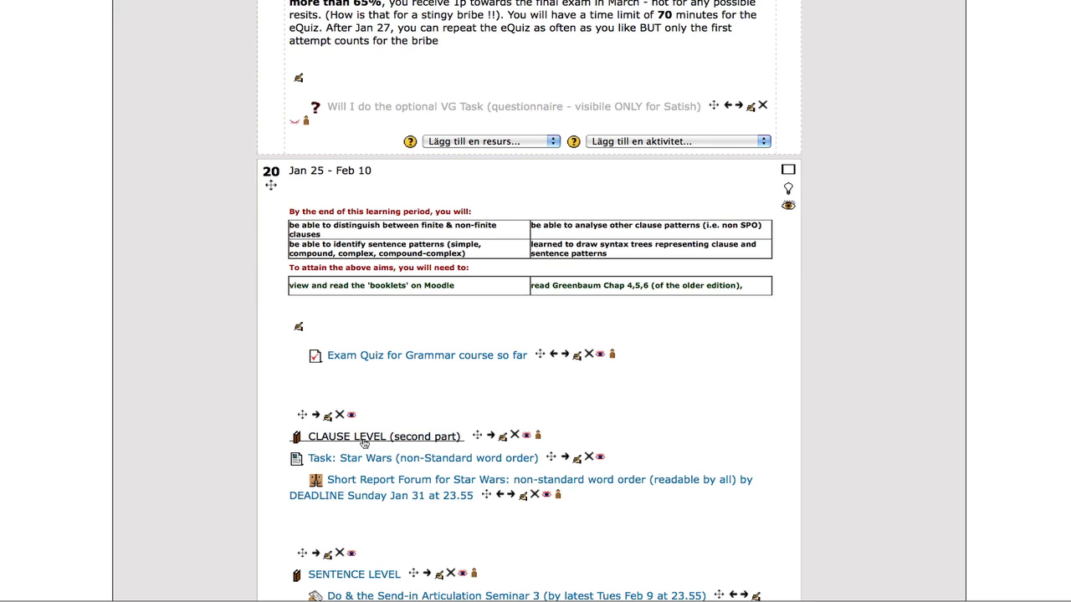
# View the CLAUSE LEVEL (second part) book with editing off and read chapter 3 on finite and nonfinite clauses
pyautogui.click(383, 435)
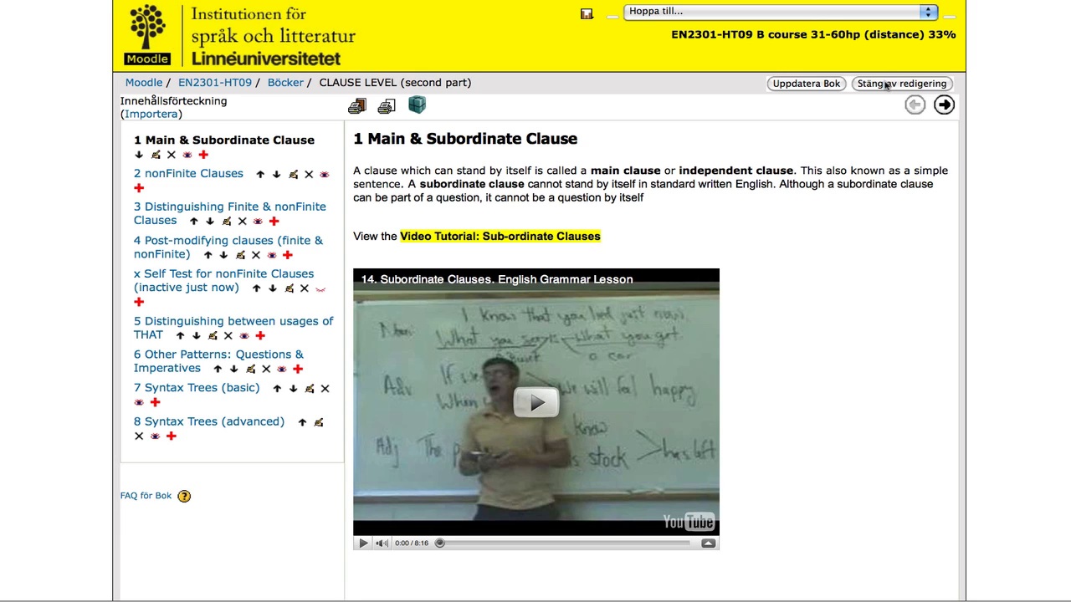
pyautogui.click(902, 83)
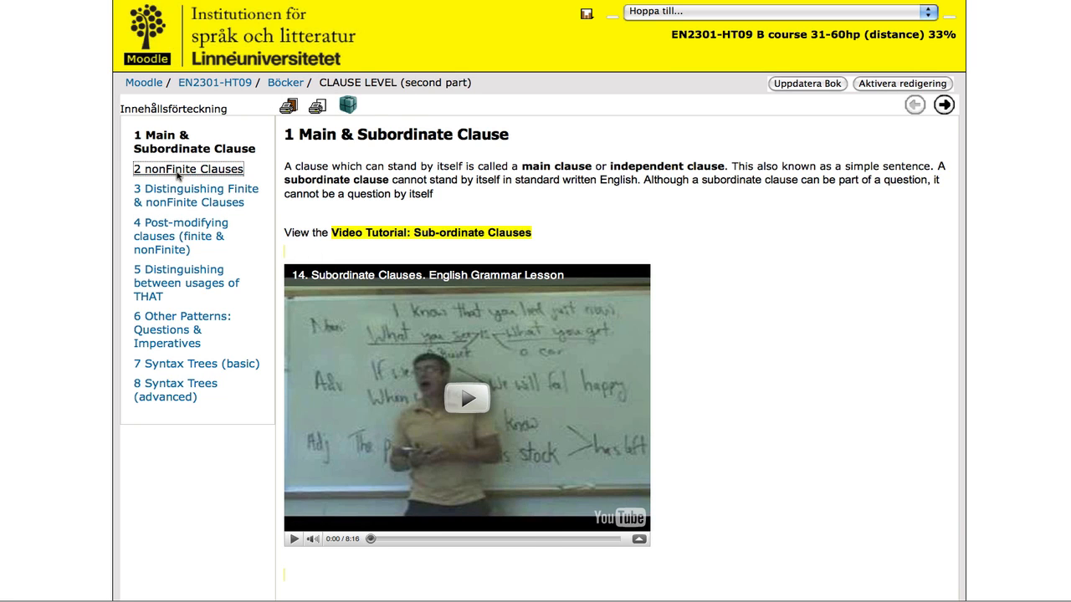
pyautogui.click(196, 194)
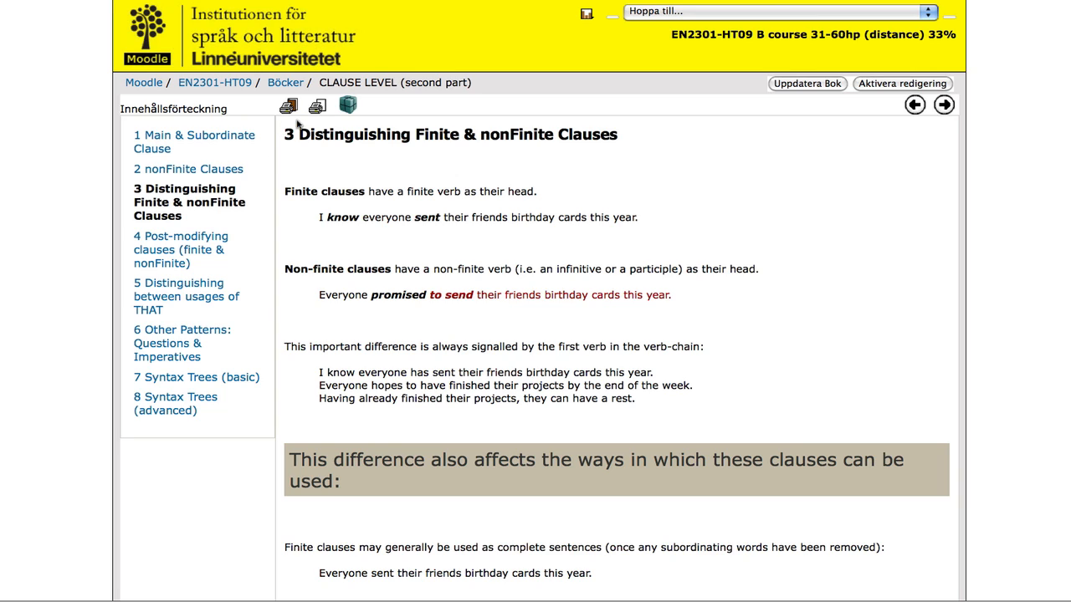
pyautogui.moveTo(318, 107)
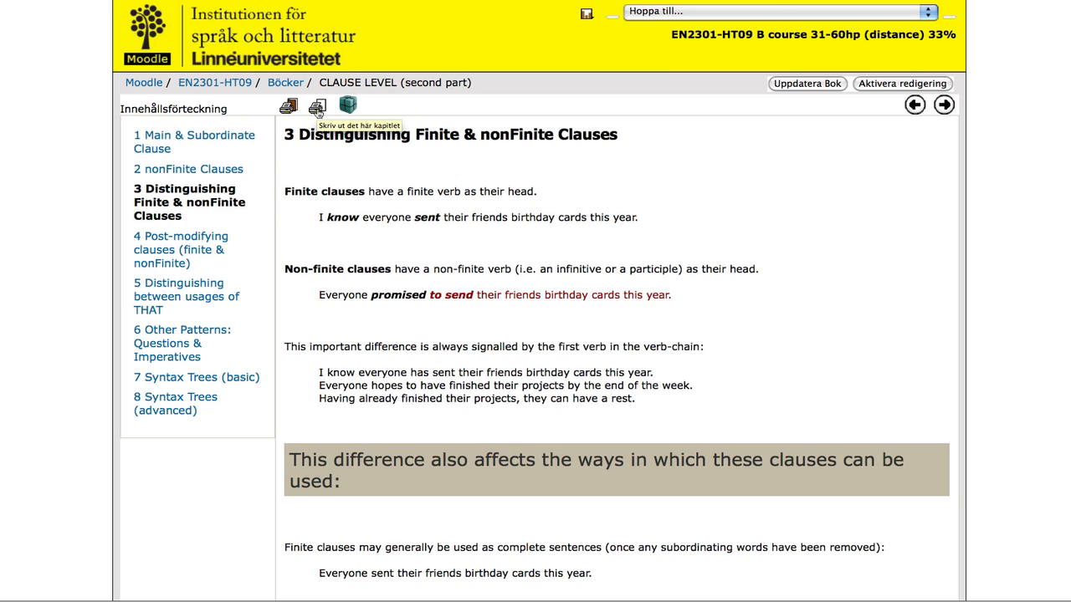
pyautogui.moveTo(305, 119)
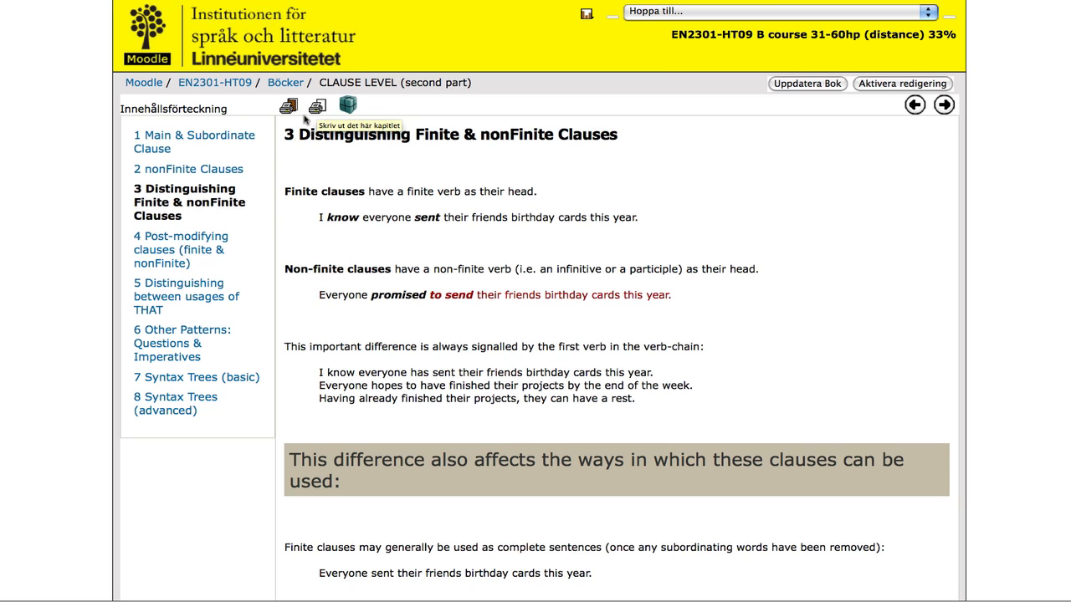
pyautogui.moveTo(197, 378)
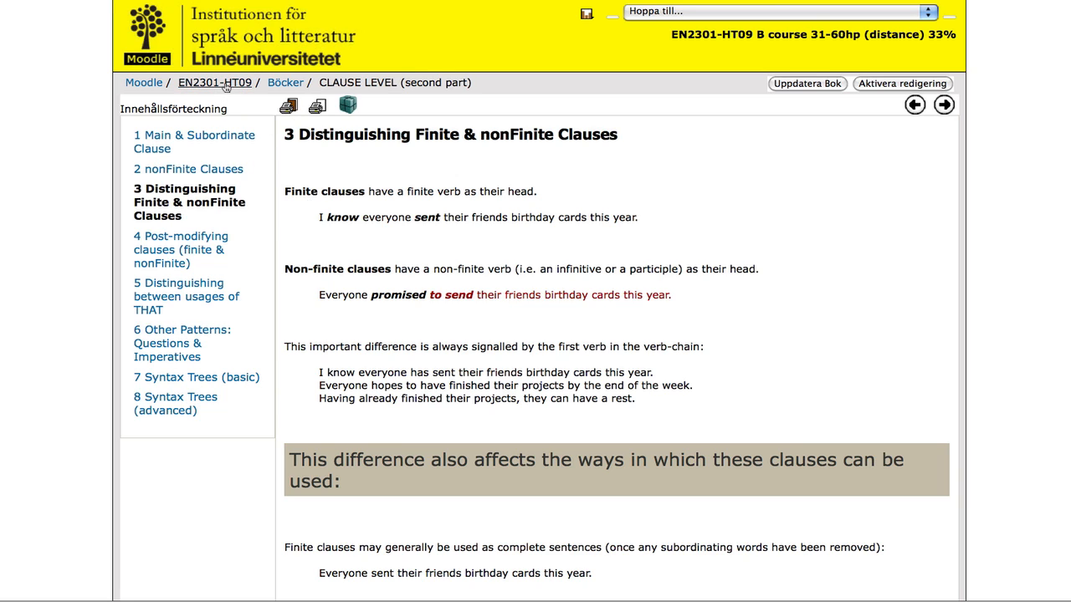
# Return to the EN2301-HT09 course page via the breadcrumb and switch editing back on
pyautogui.click(214, 82)
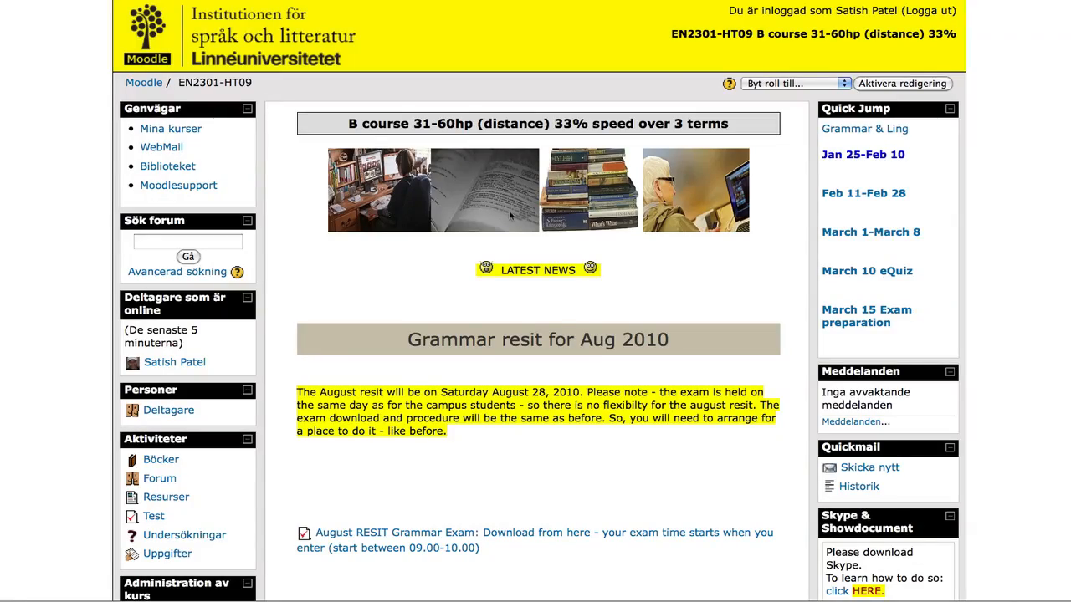
pyautogui.scroll(-3)
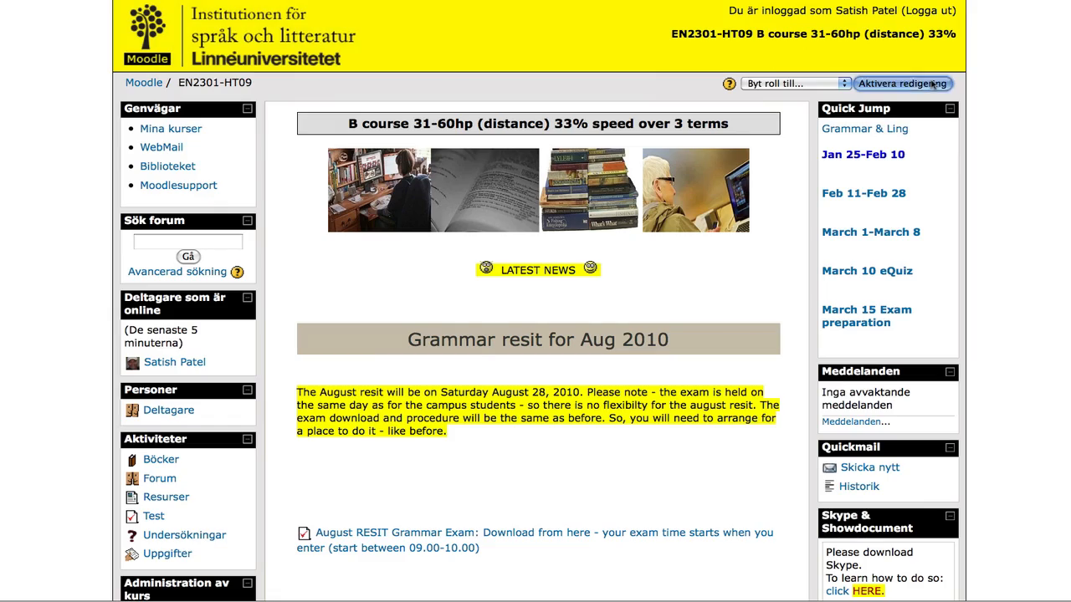
pyautogui.click(904, 84)
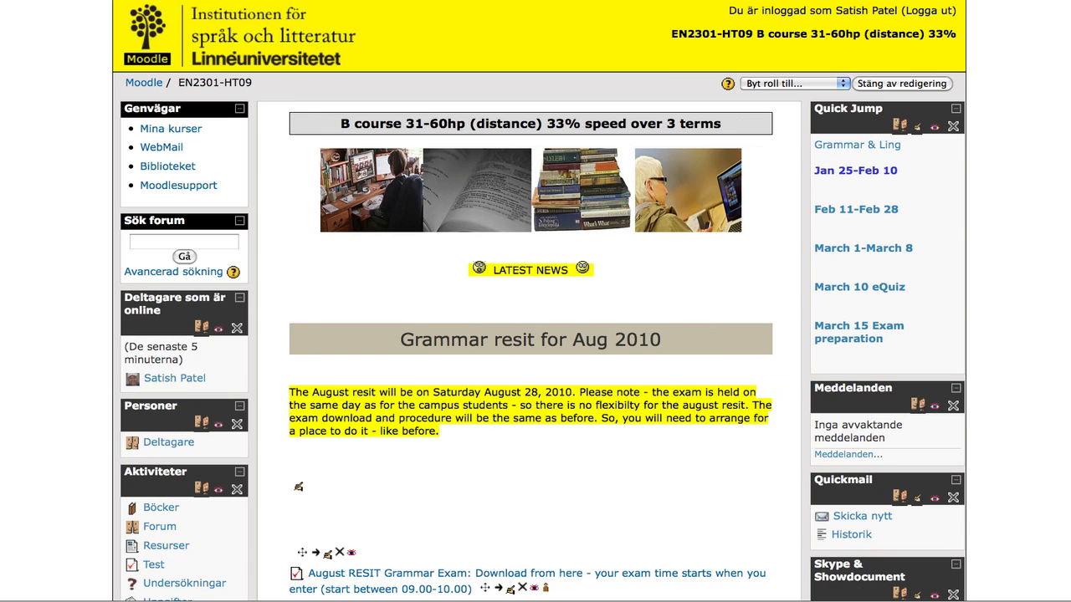
pyautogui.scroll(-3)
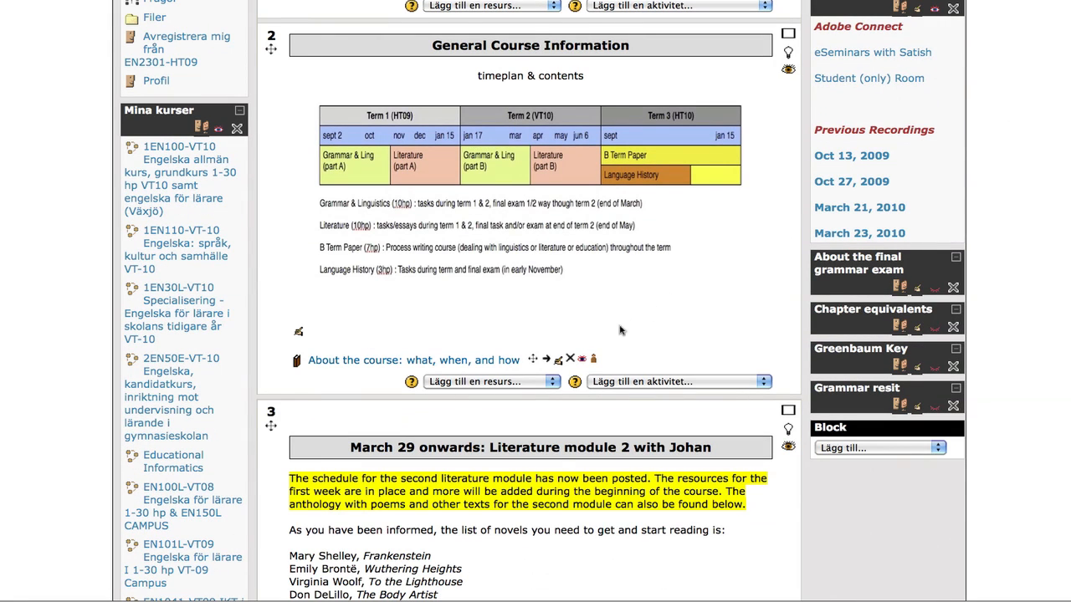
pyautogui.click(489, 381)
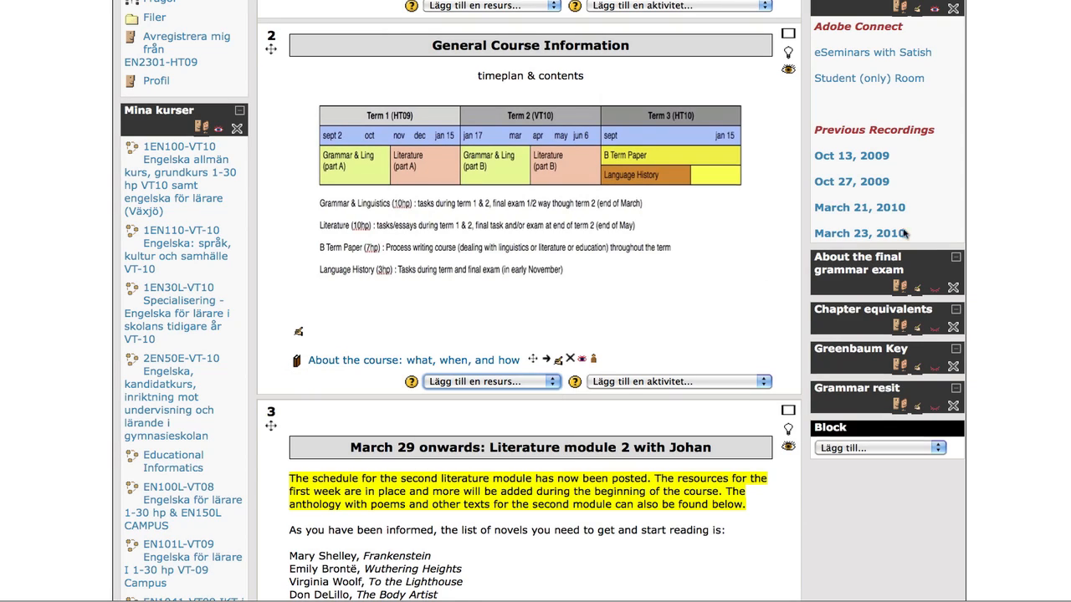
pyautogui.scroll(3)
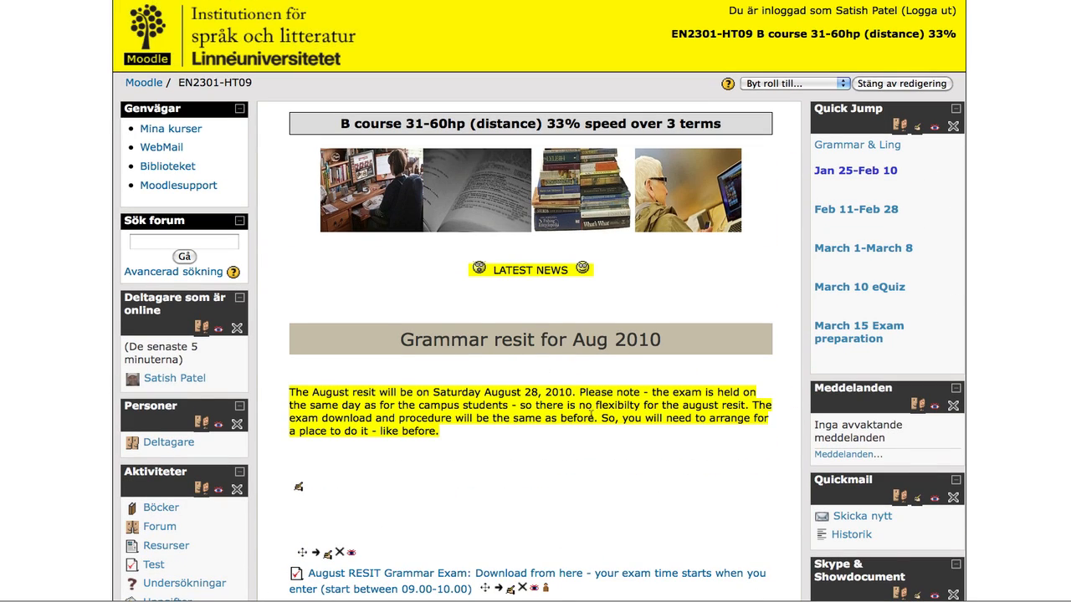
pyautogui.moveTo(595, 425)
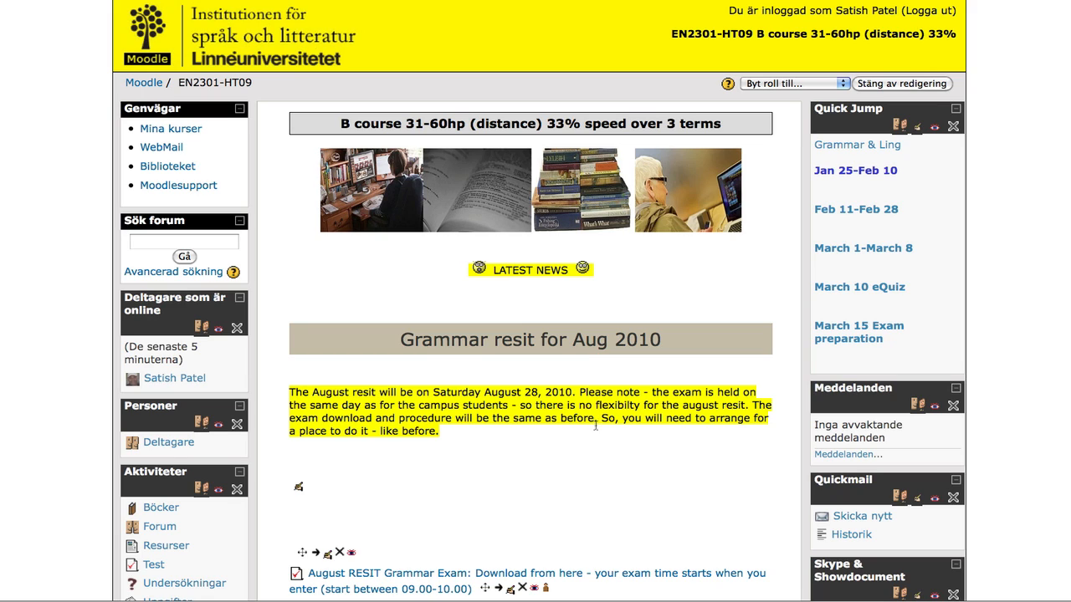
pyautogui.moveTo(597, 428)
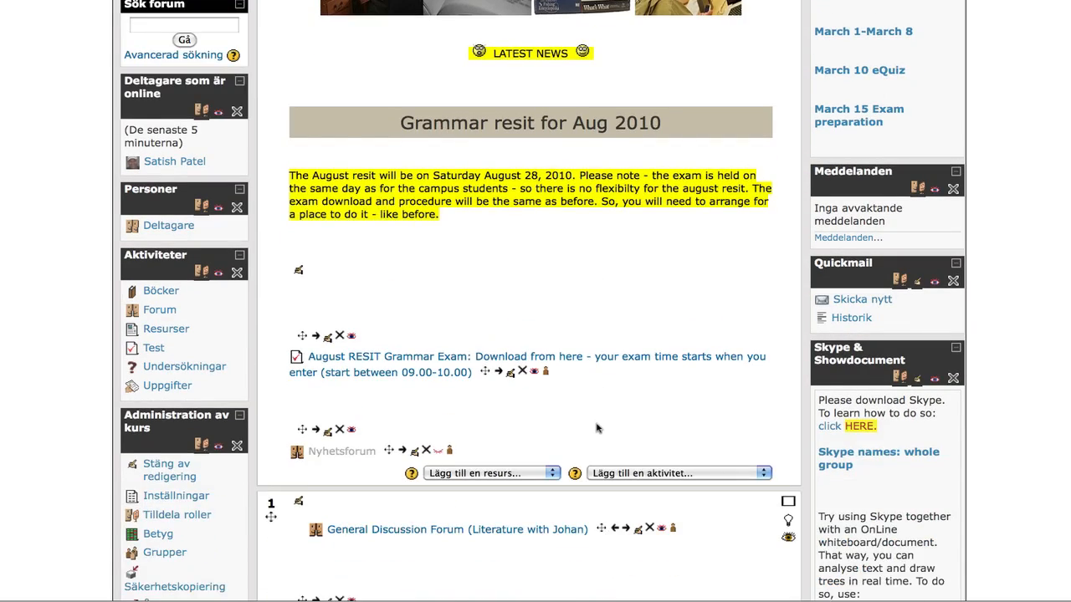
# Scroll down through the EN2301-HT09 sections and into the 1EN30L-VT-10 primary school course page
pyautogui.scroll(-3)
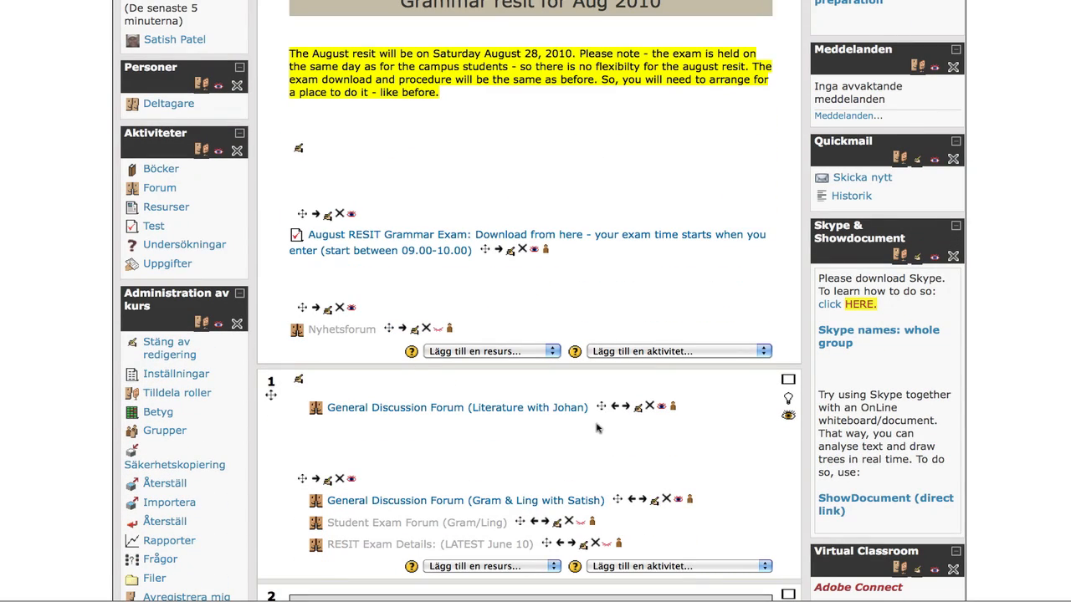
pyautogui.moveTo(596, 433)
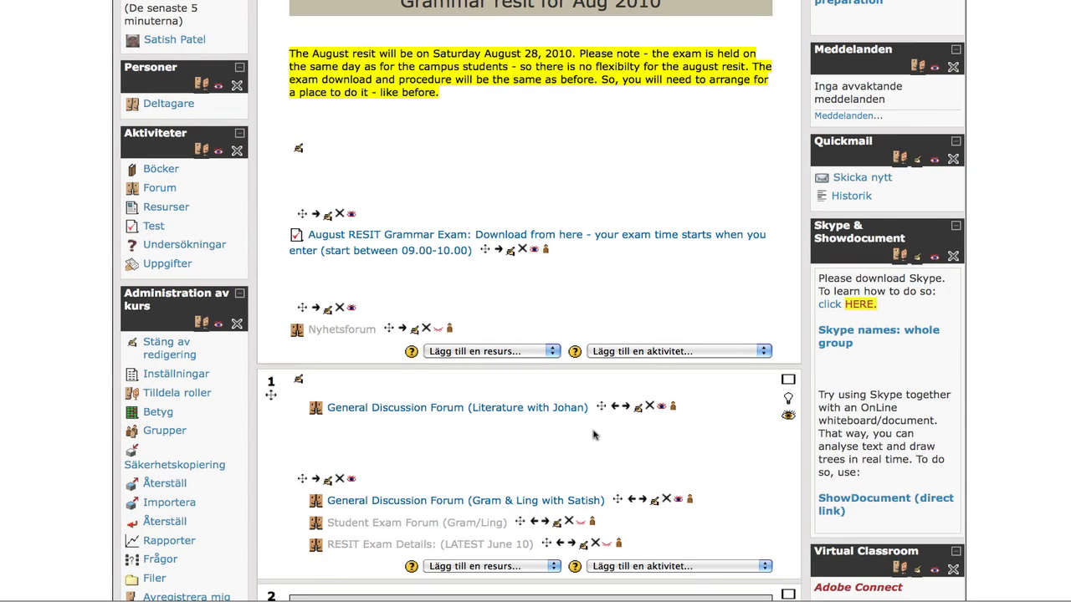
pyautogui.scroll(-3)
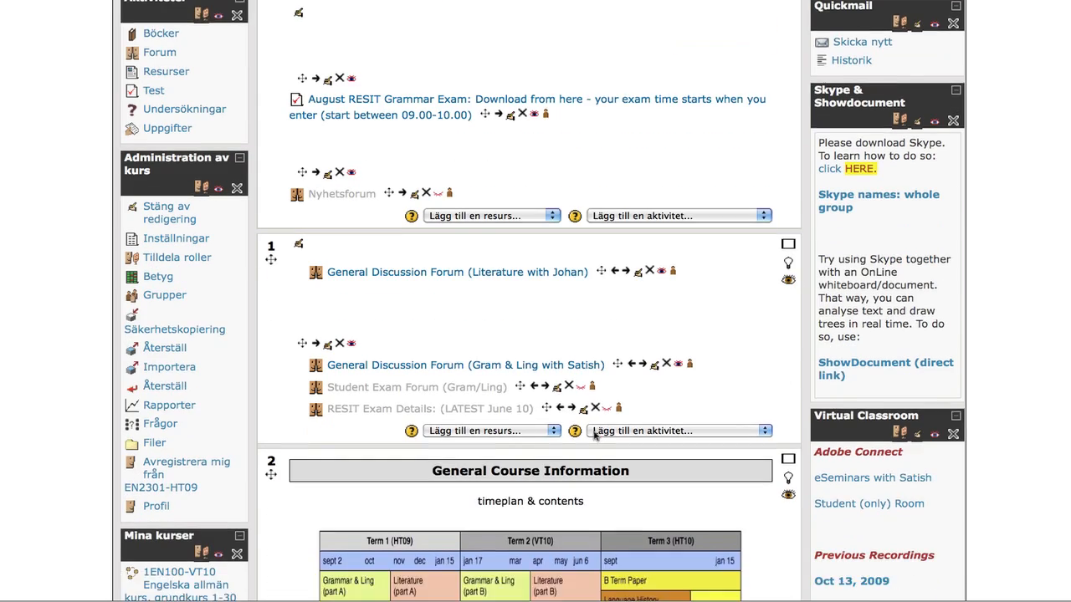
pyautogui.scroll(-3)
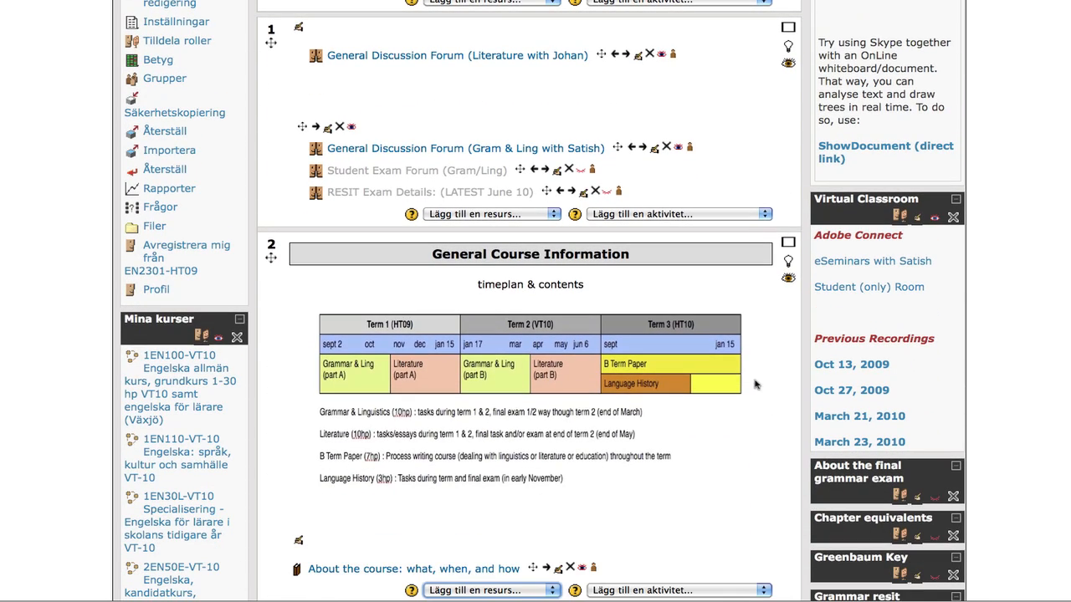
pyautogui.scroll(-3)
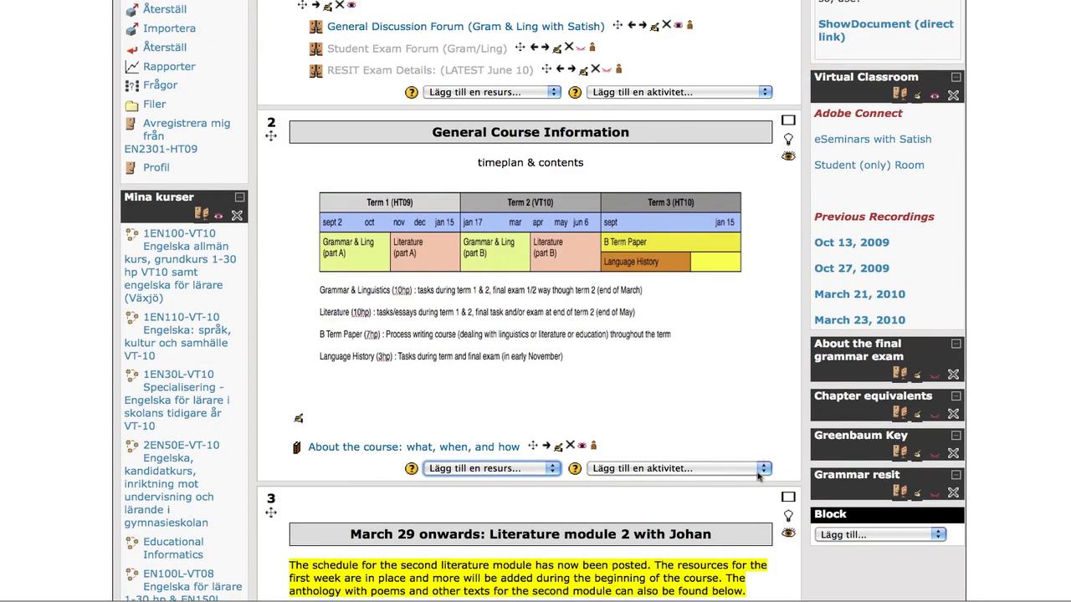
pyautogui.moveTo(762, 372)
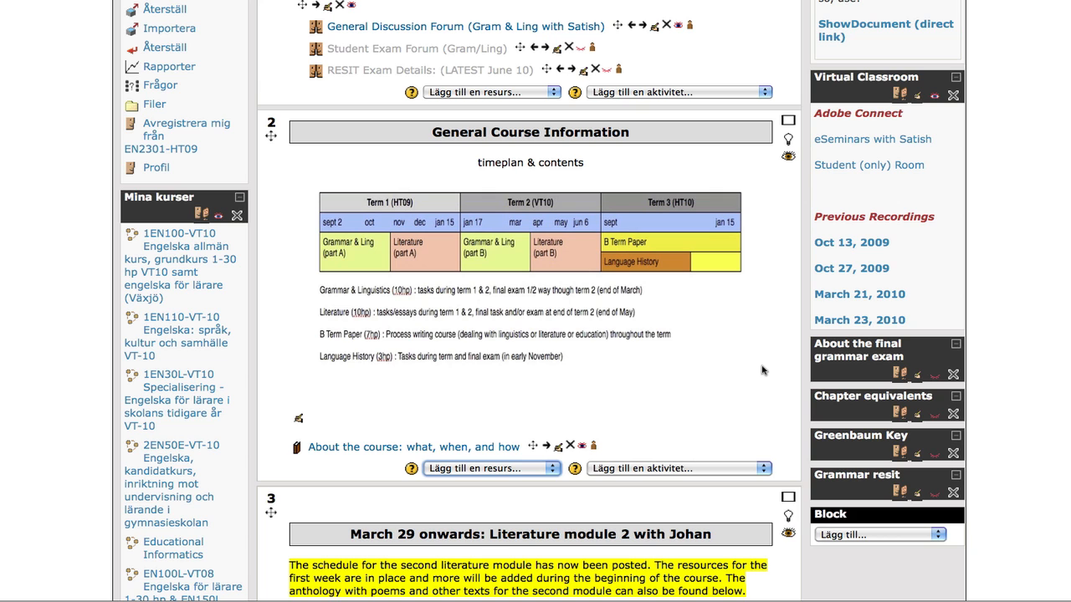
pyautogui.moveTo(745, 368)
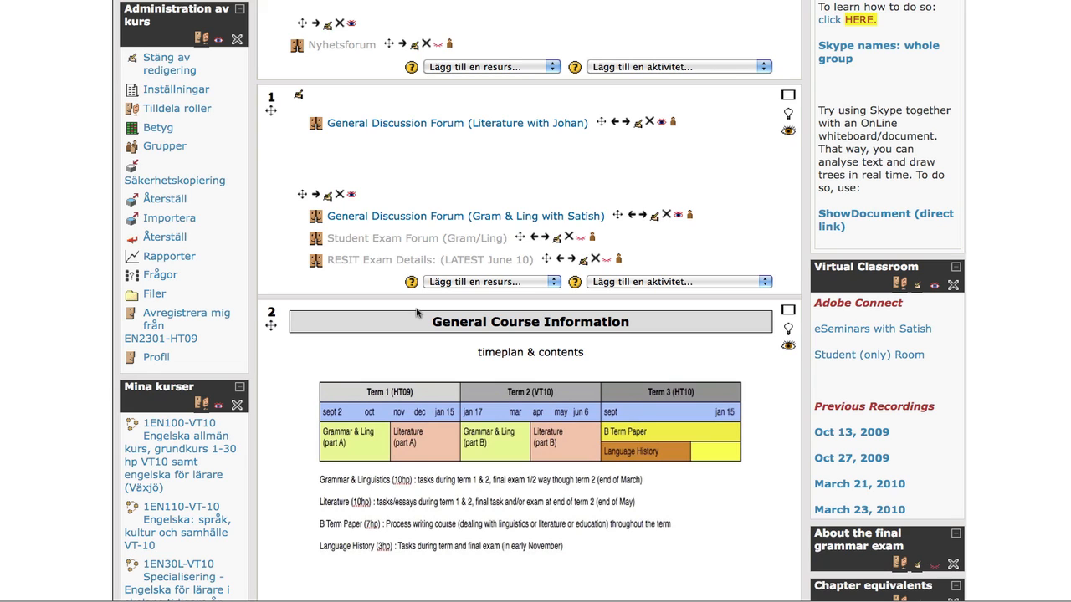
pyautogui.moveTo(236, 395)
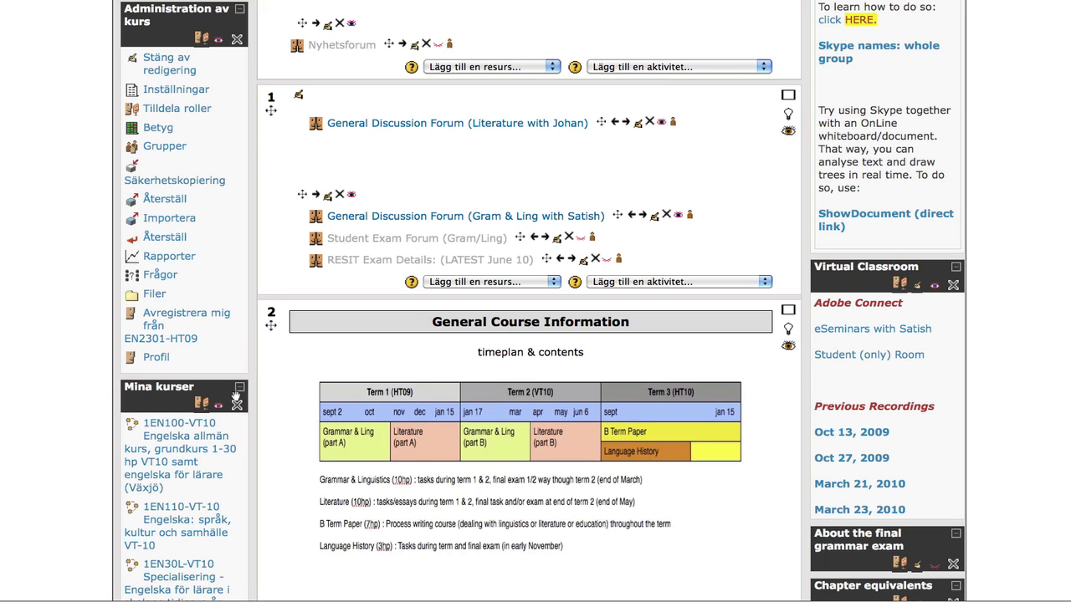
pyautogui.moveTo(237, 393)
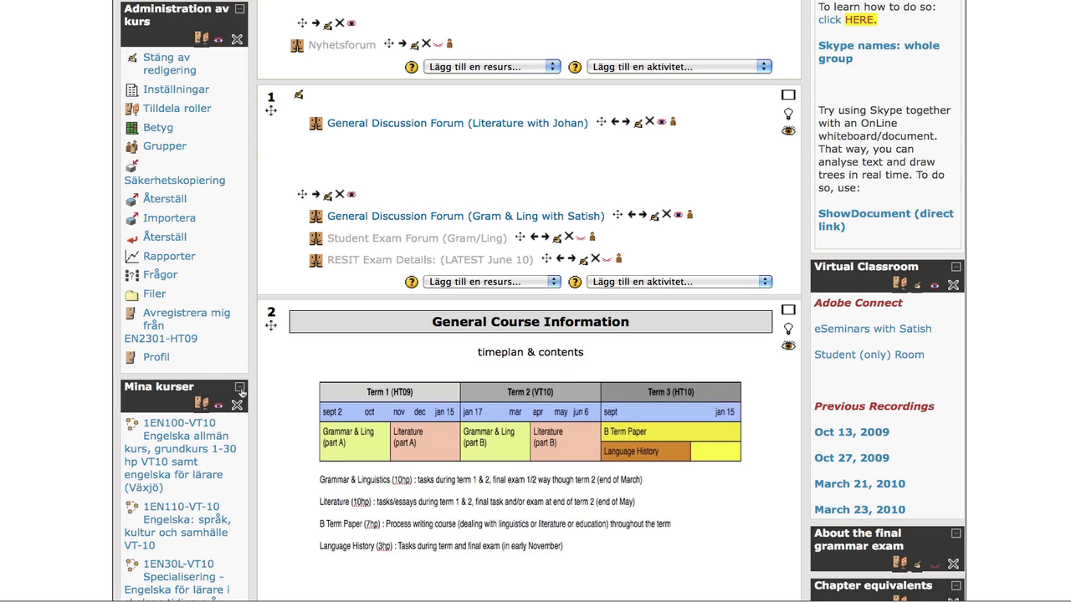
pyautogui.moveTo(358, 375)
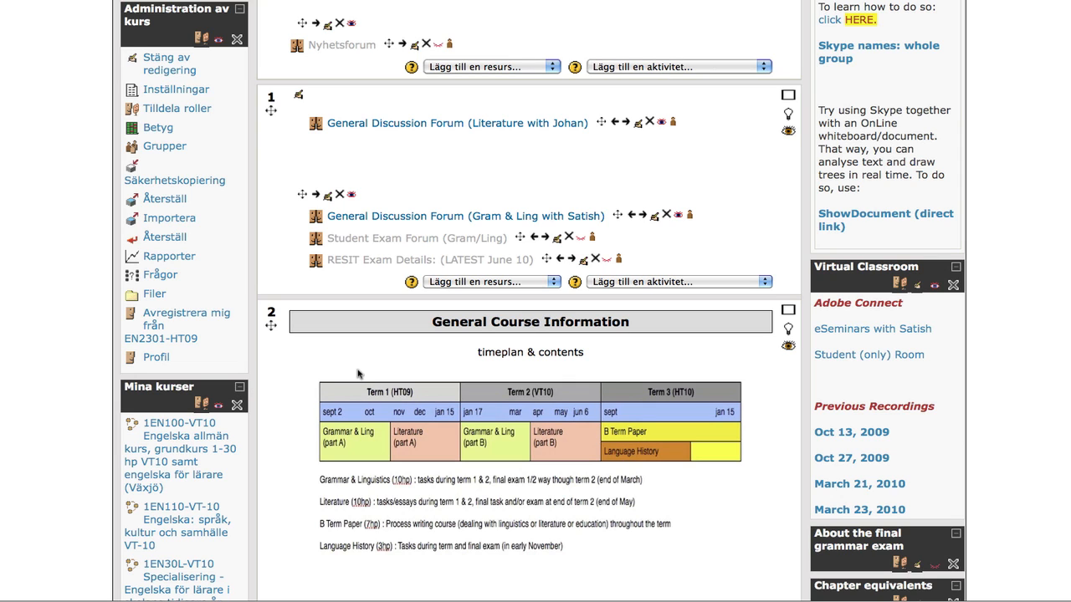
pyautogui.scroll(-3)
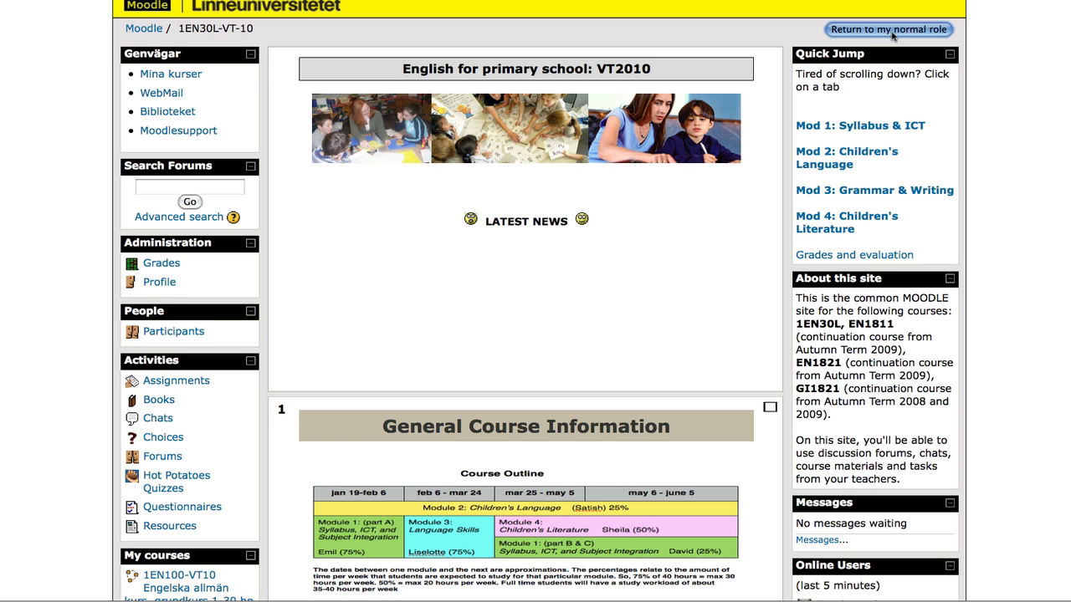
# Return to the normal teacher role and begin editing topic 28's summary
pyautogui.click(887, 30)
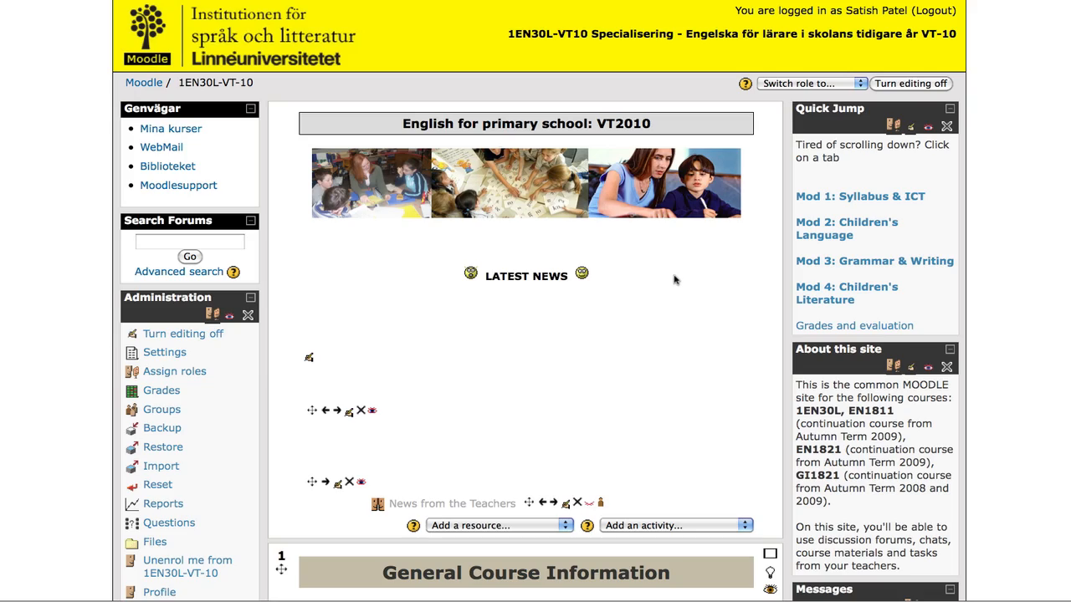
pyautogui.scroll(-3)
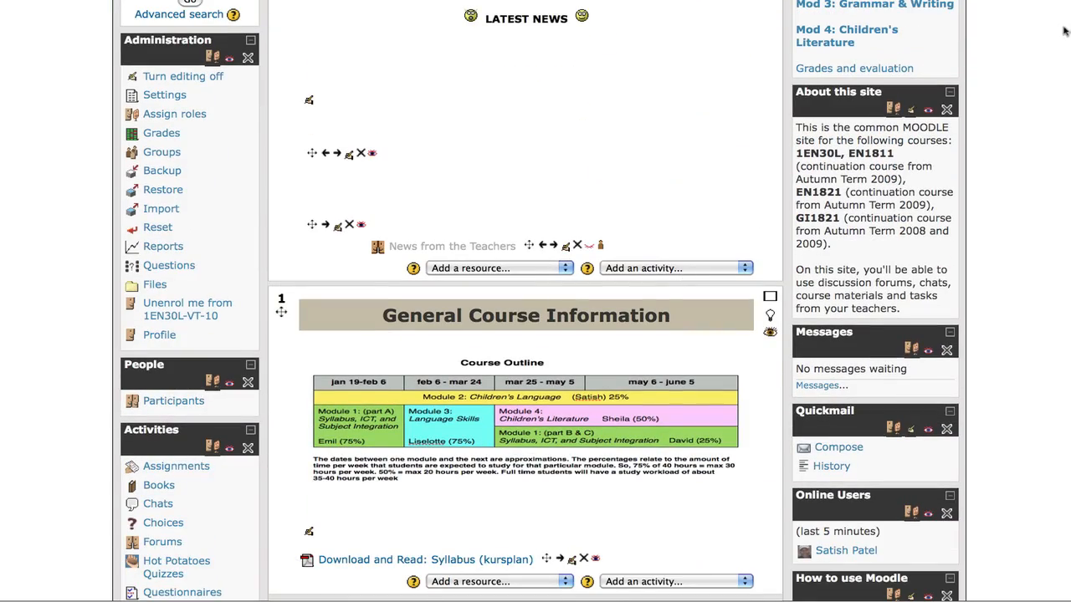
pyautogui.scroll(-3)
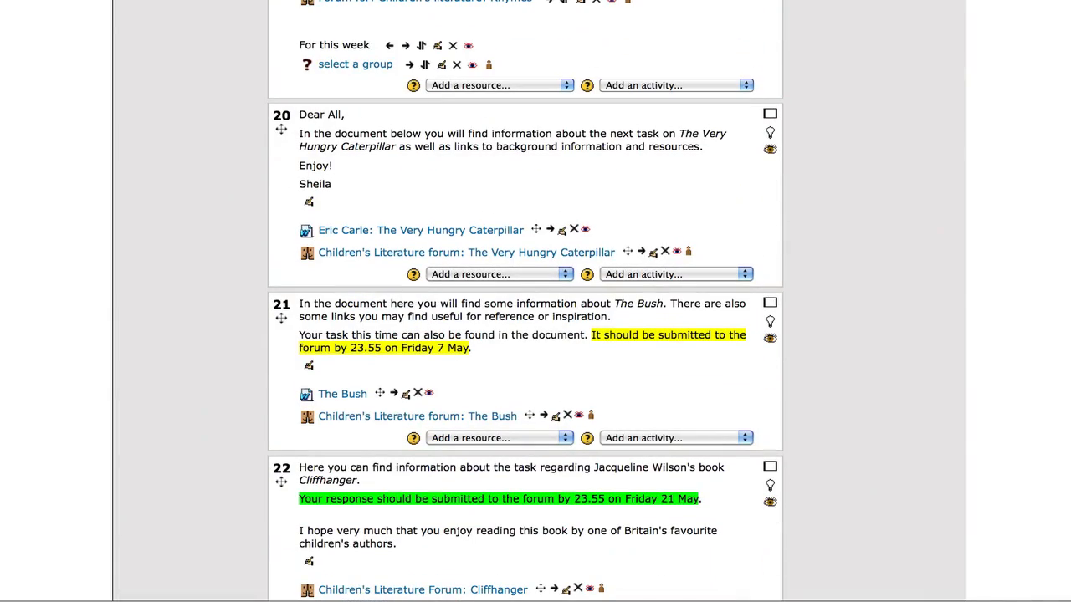
pyautogui.scroll(-3)
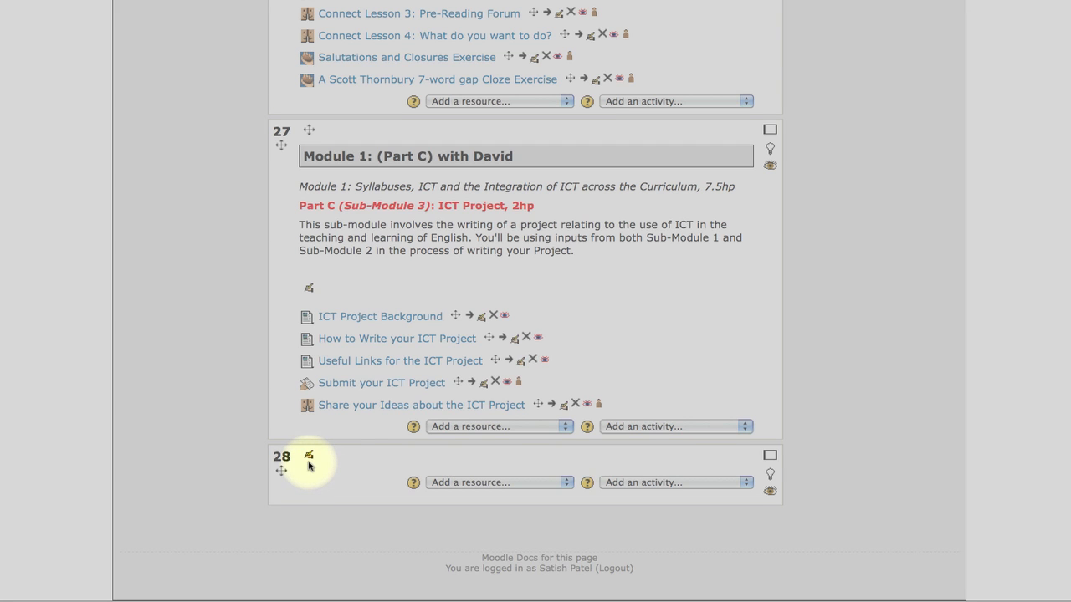
pyautogui.moveTo(317, 462)
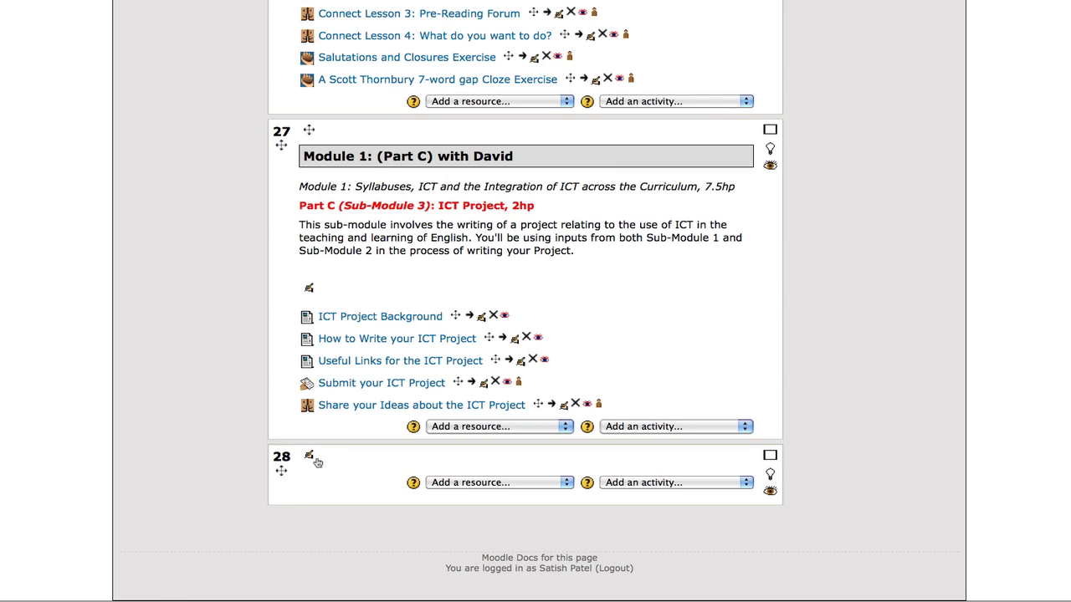
pyautogui.click(308, 456)
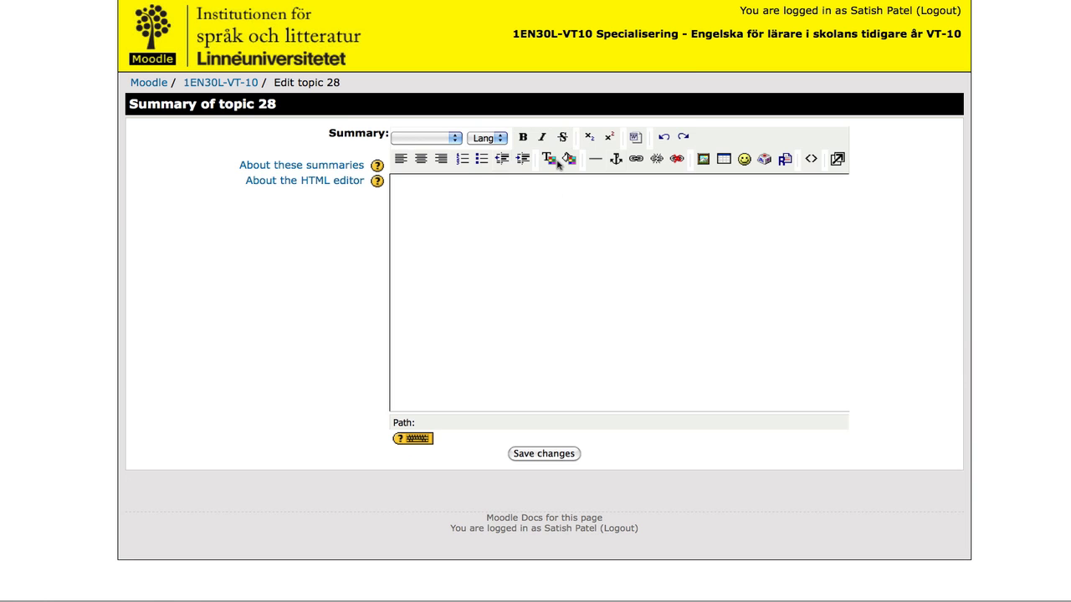
# Enter throwaway text 'kbfk' in the summary HTML editor and try a toolbar button
pyautogui.write('kbfkbkerbferf')
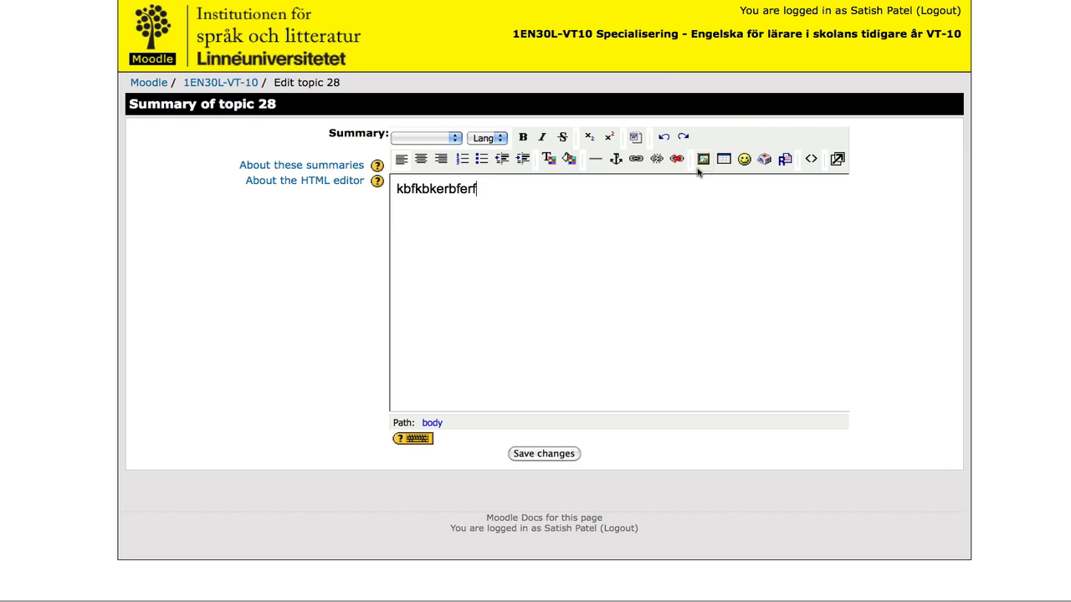
pyautogui.click(703, 159)
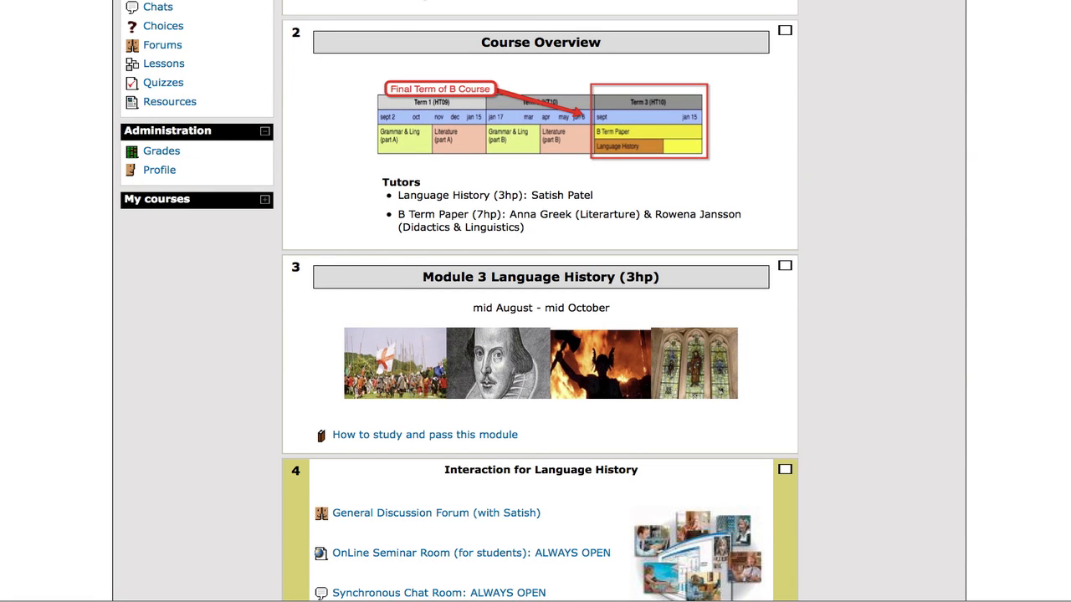
# Scroll down through Module 1 Applied Linguistics tasks and Module 2 Grammar link lists
pyautogui.scroll(-3)
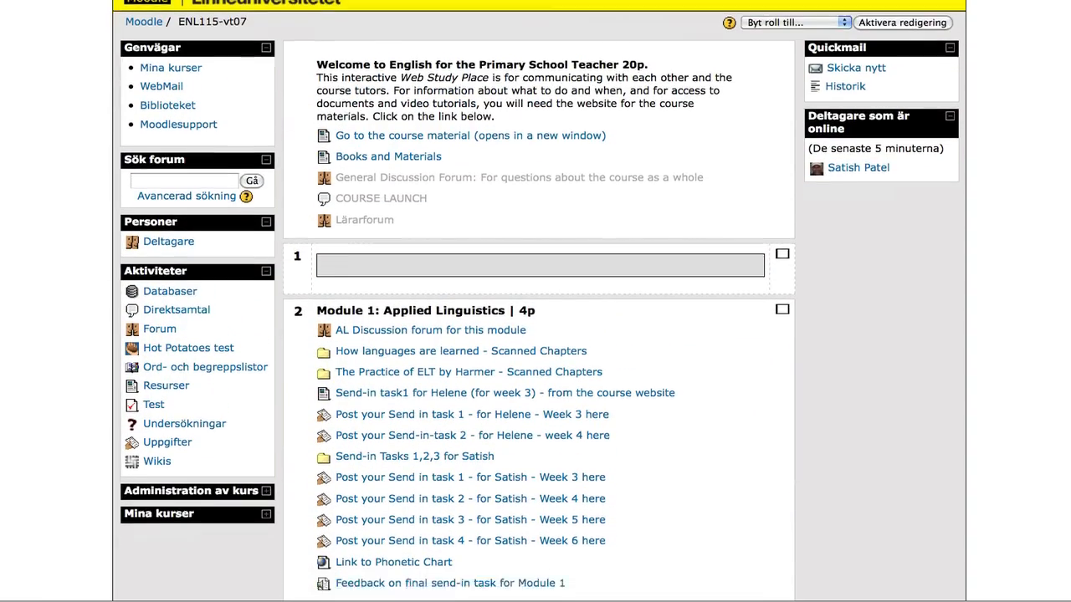
pyautogui.scroll(-3)
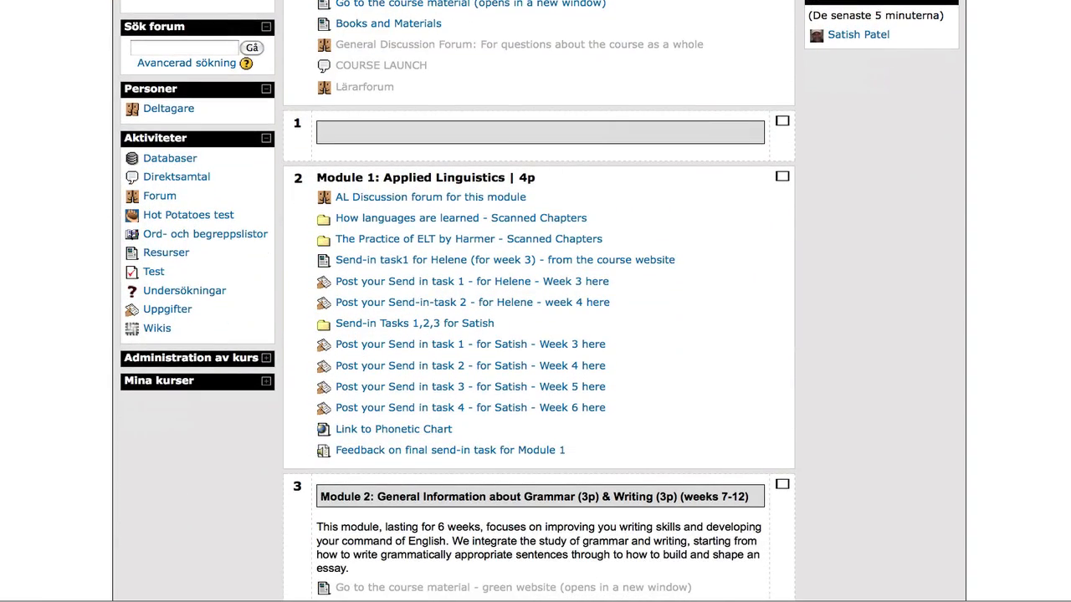